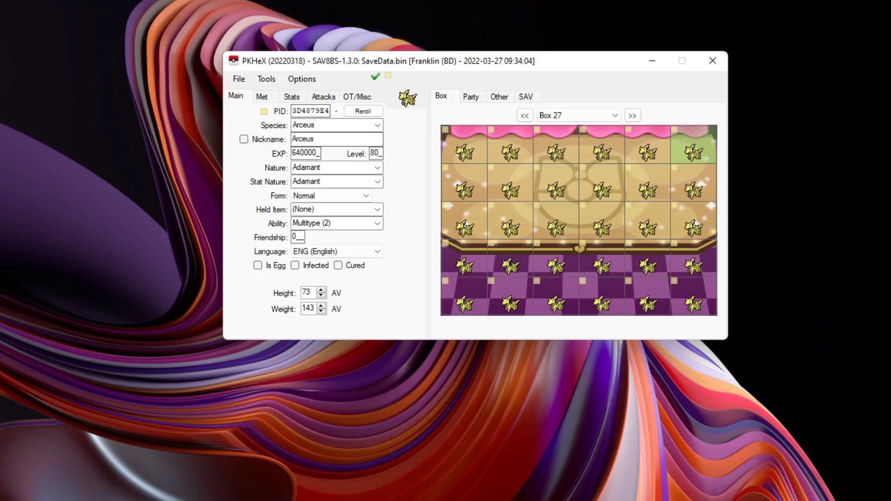
mouse_move(423, 118)
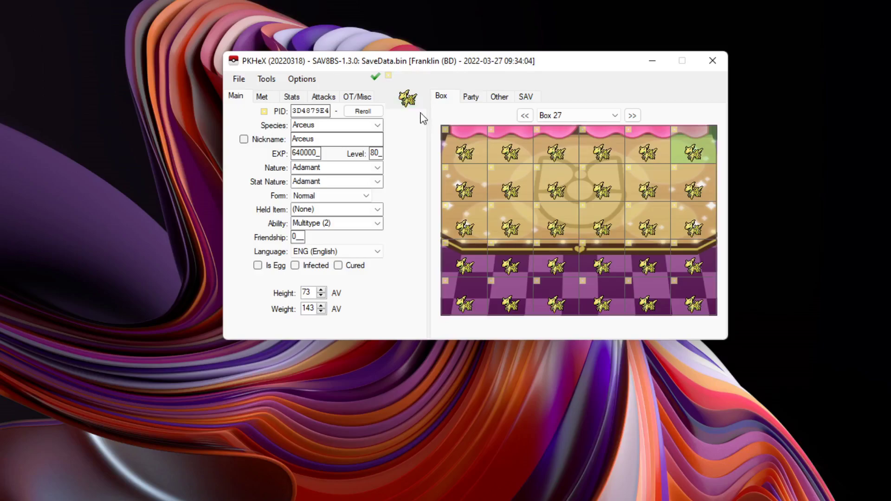
mouse_move(499, 158)
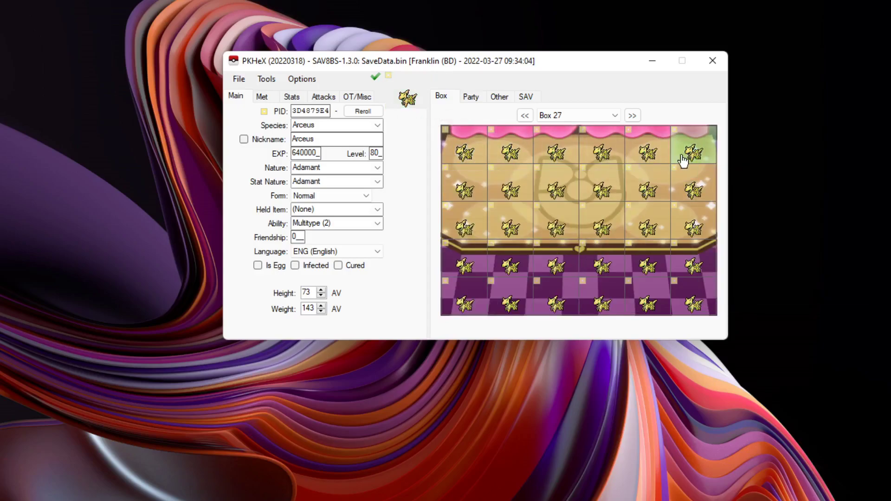
mouse_move(431, 174)
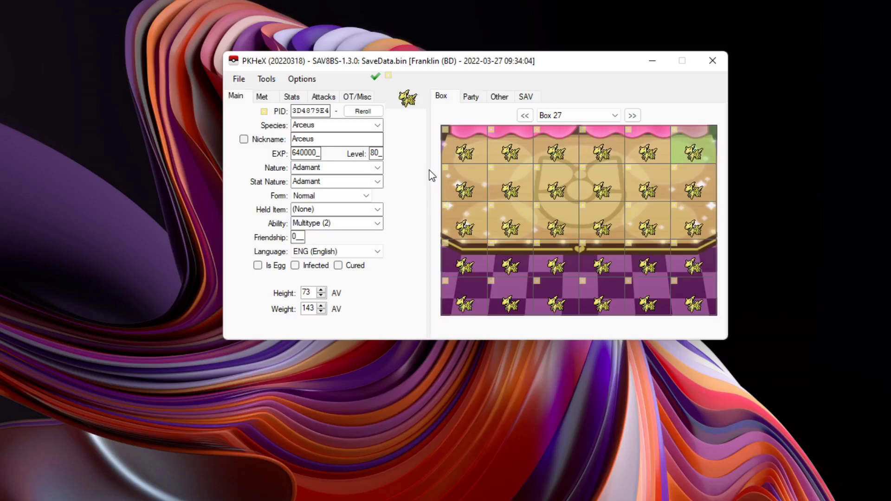
mouse_move(461, 149)
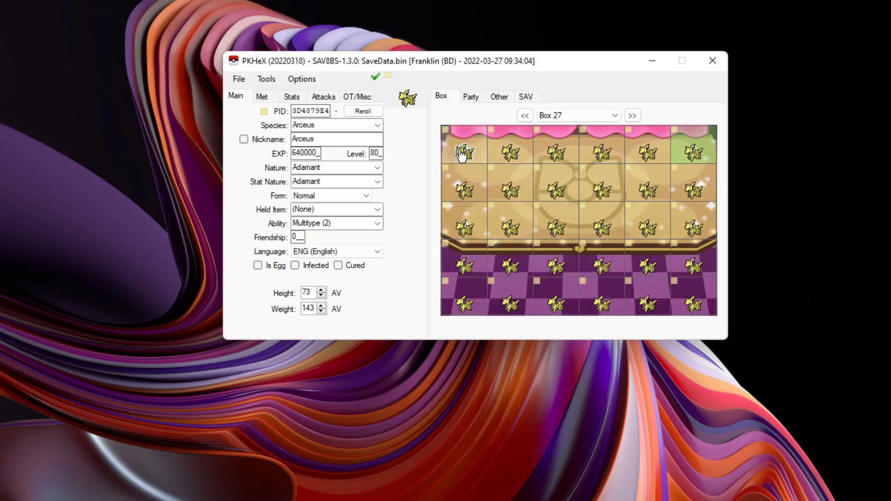
mouse_move(491, 148)
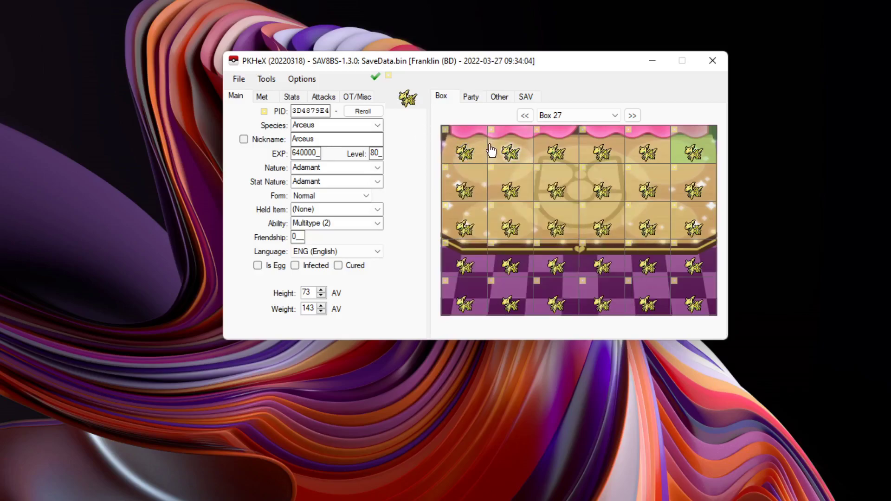
mouse_move(676, 118)
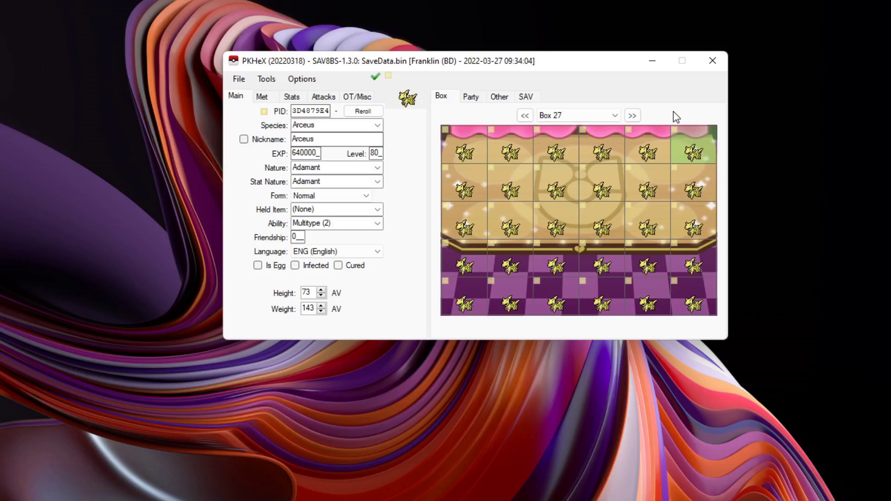
mouse_move(559, 100)
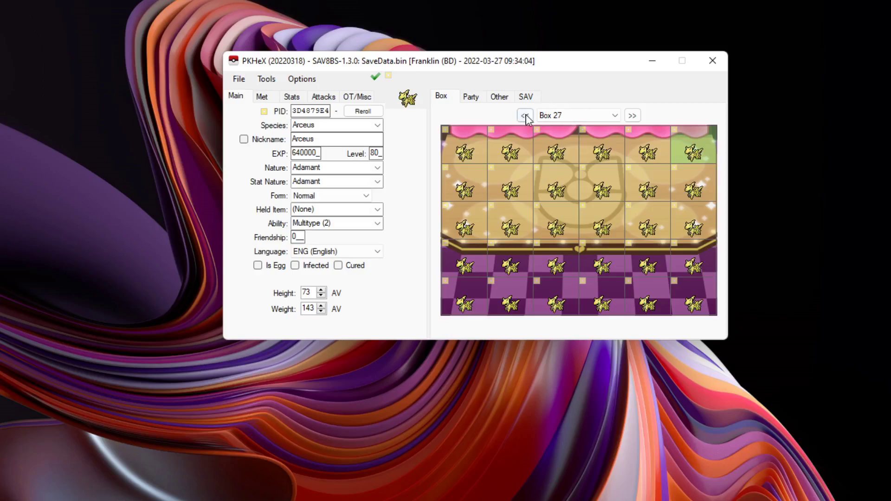
Page back and forward to Box 26 and load its shiny female Chimchar into the editor.
left_click(525, 116)
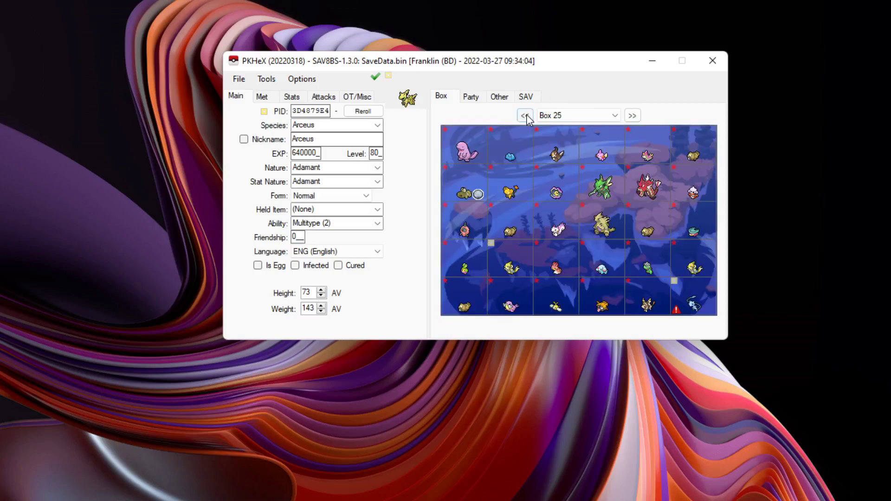
left_click(633, 115)
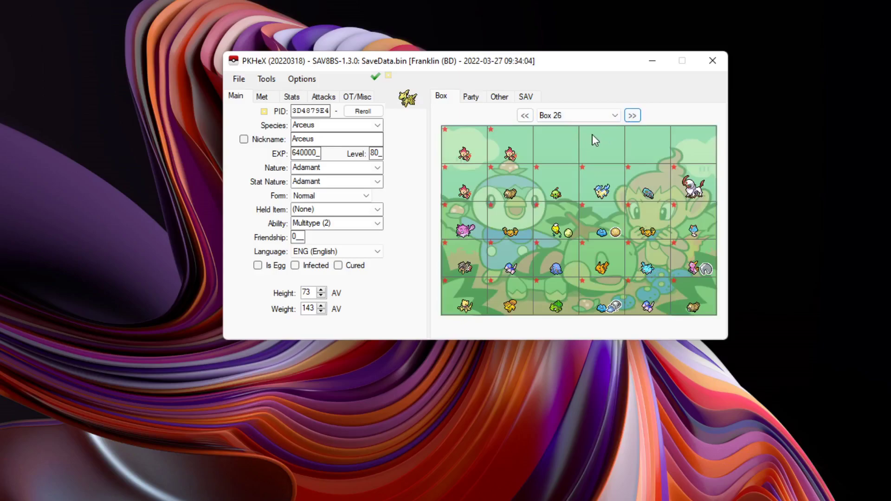
mouse_move(509, 153)
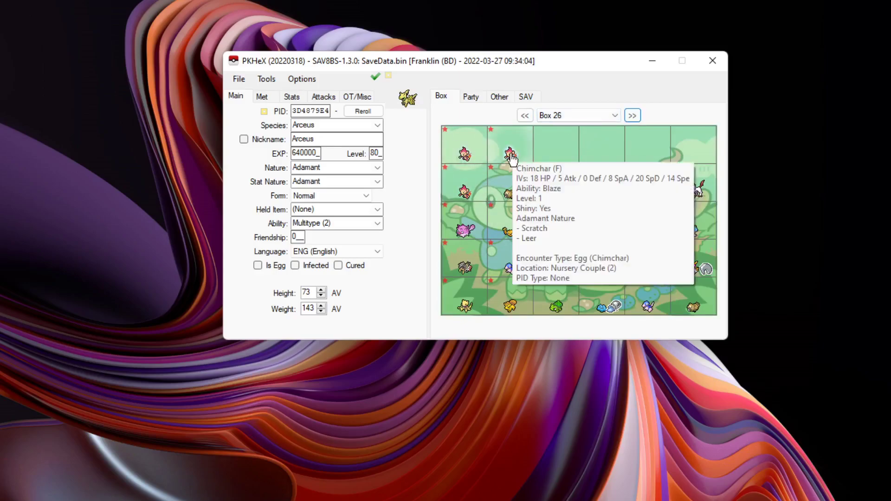
left_click(511, 150)
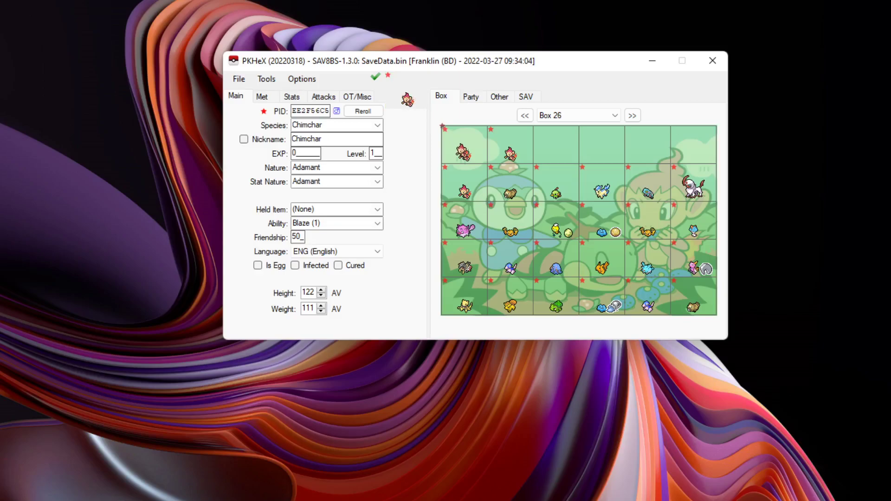
mouse_move(431, 117)
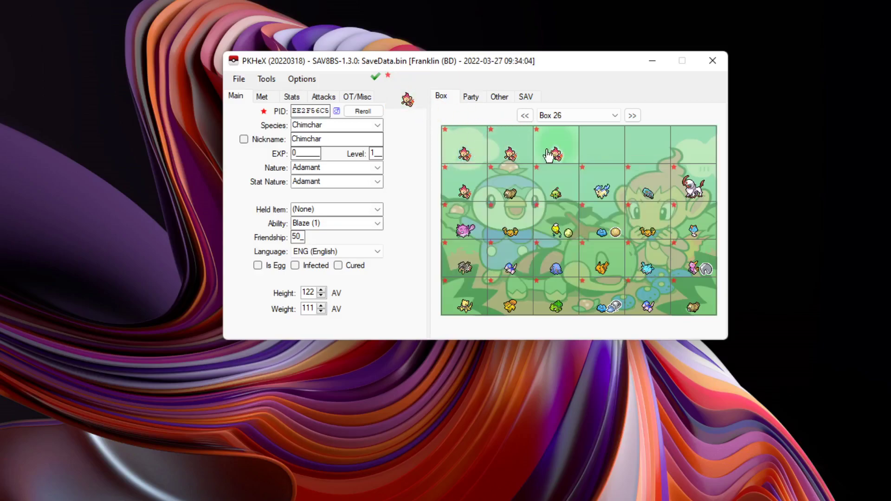
mouse_move(501, 156)
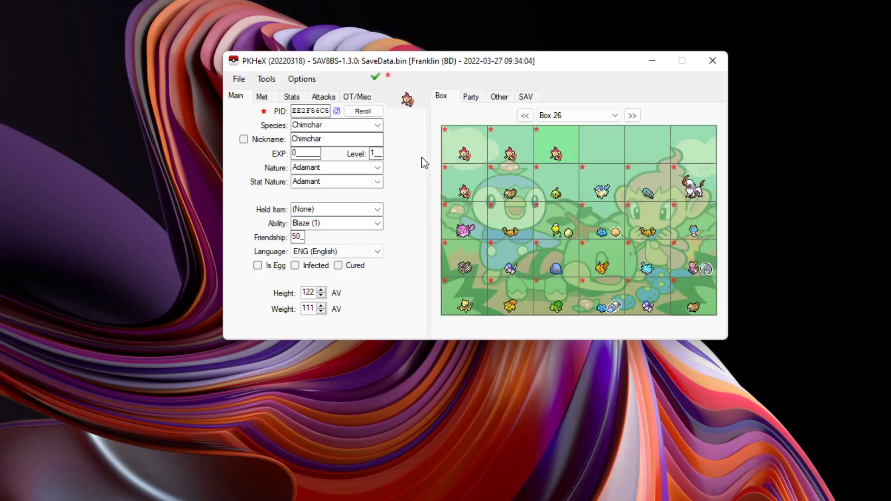
mouse_move(426, 149)
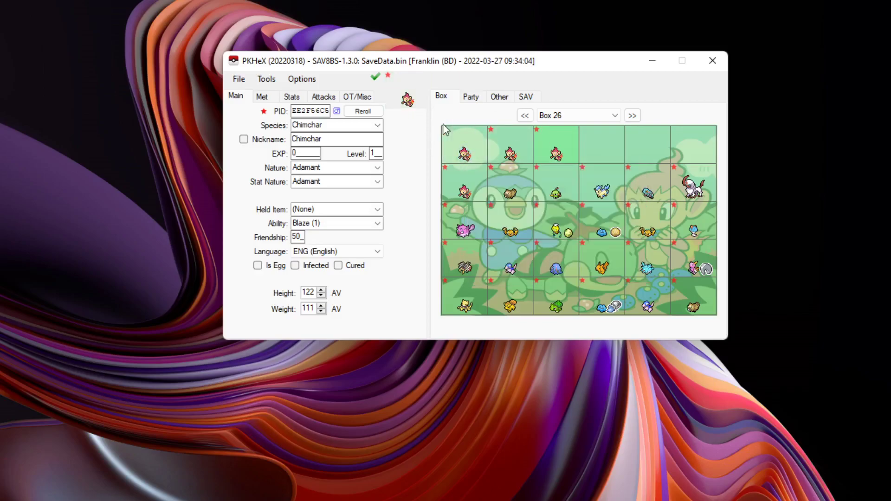
mouse_move(542, 148)
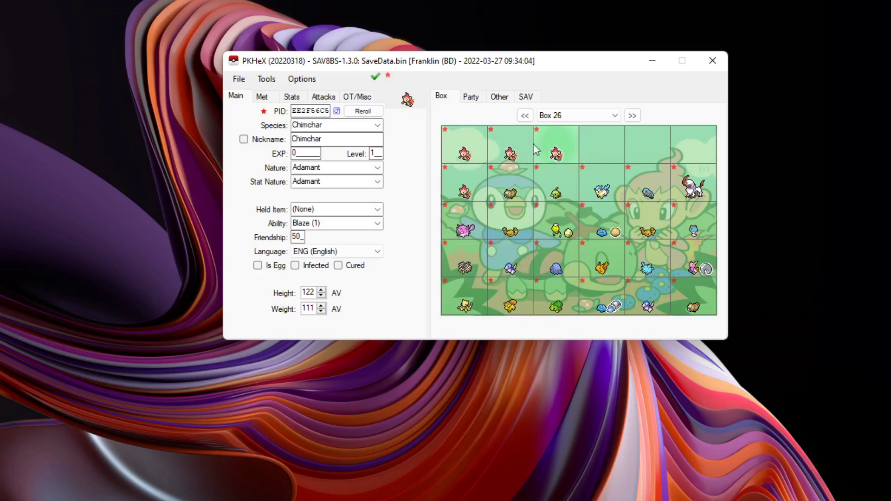
mouse_move(531, 145)
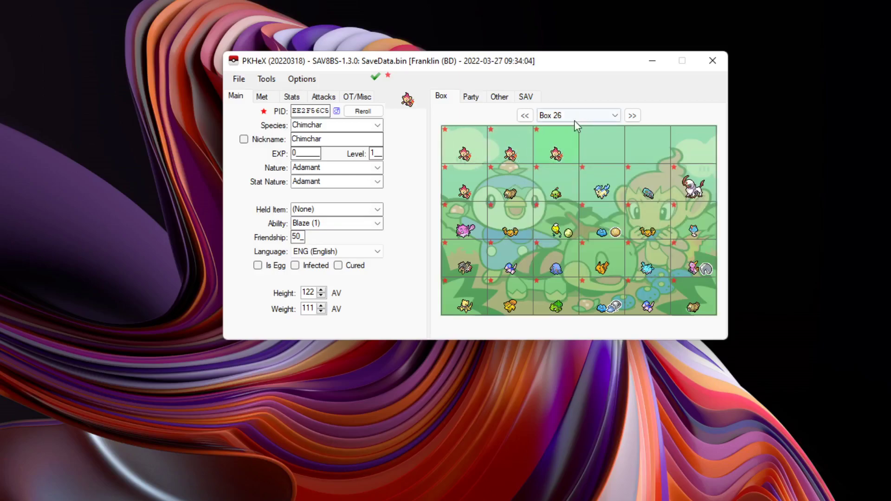
mouse_move(504, 122)
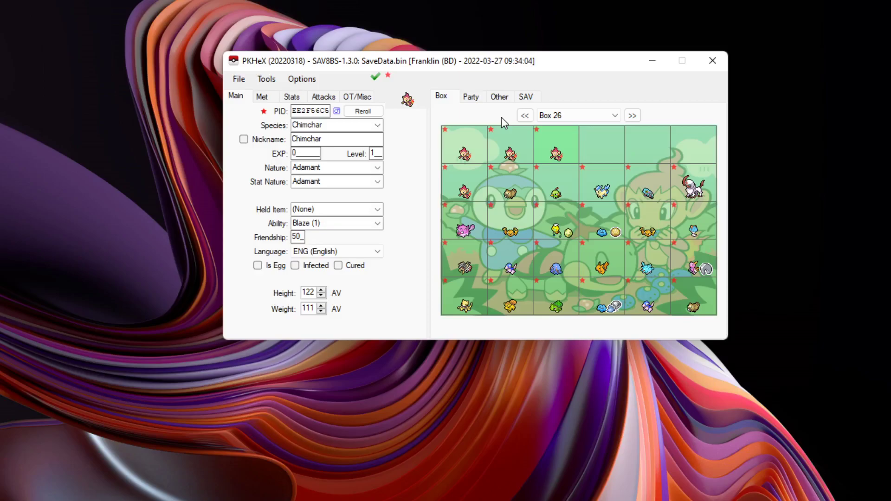
mouse_move(490, 116)
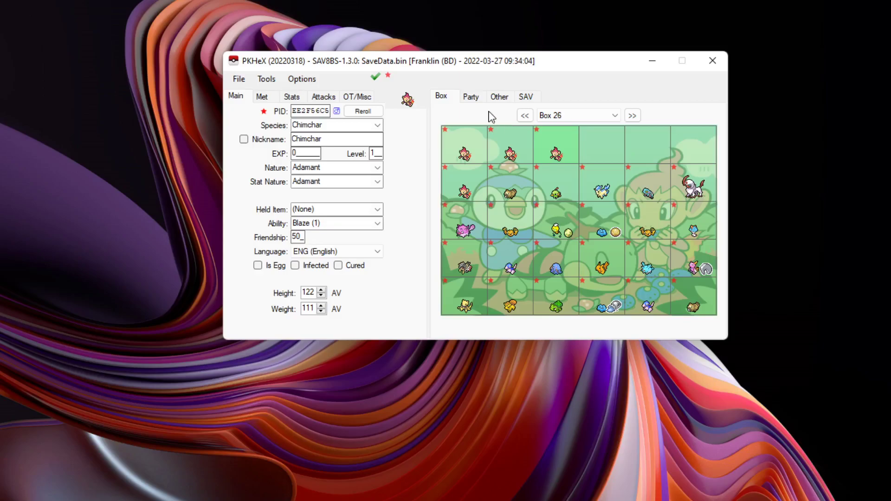
mouse_move(516, 117)
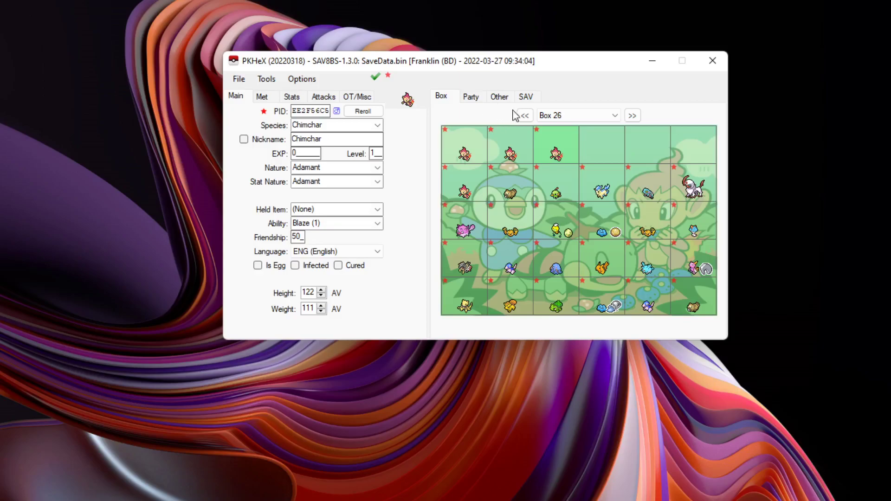
Page back to Box 19, load Cresselia, and review then dismiss its invalid legality report.
left_click(526, 115)
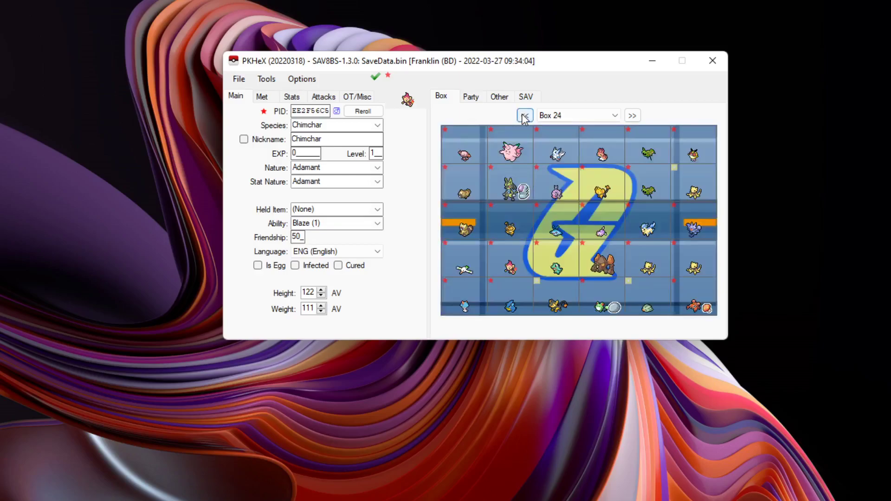
left_click(526, 115)
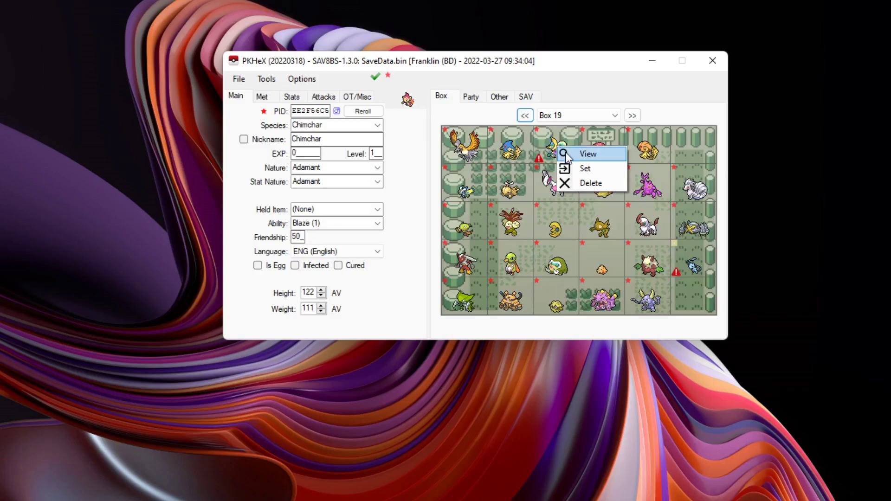
left_click(588, 154)
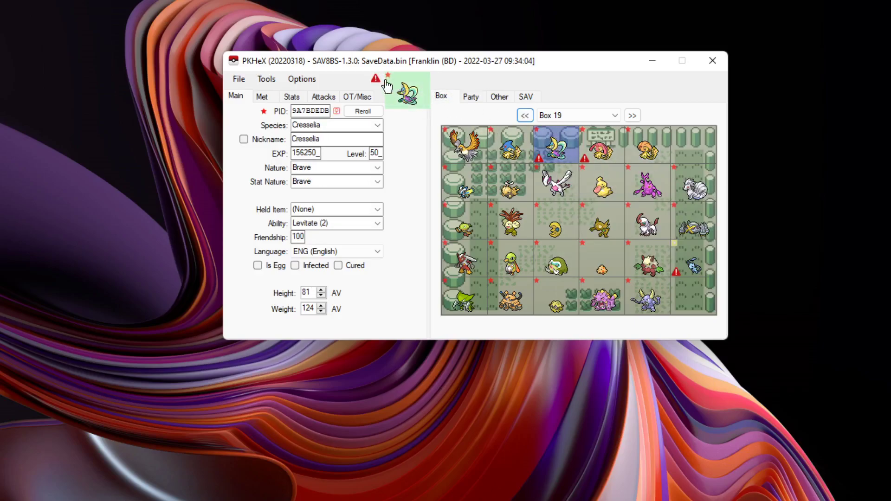
mouse_move(375, 90)
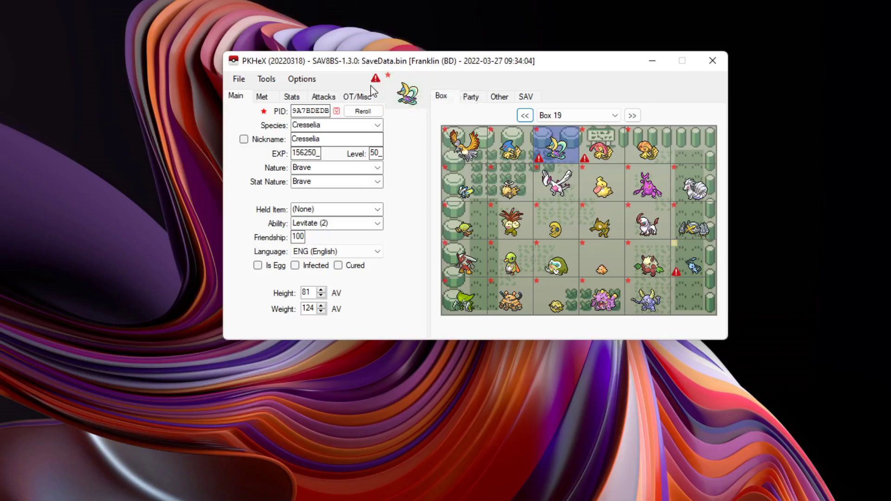
mouse_move(377, 86)
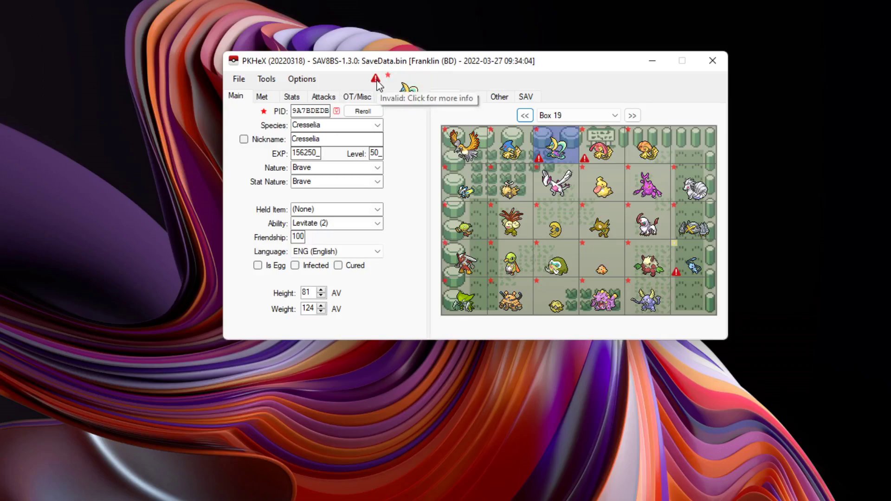
left_click(377, 78)
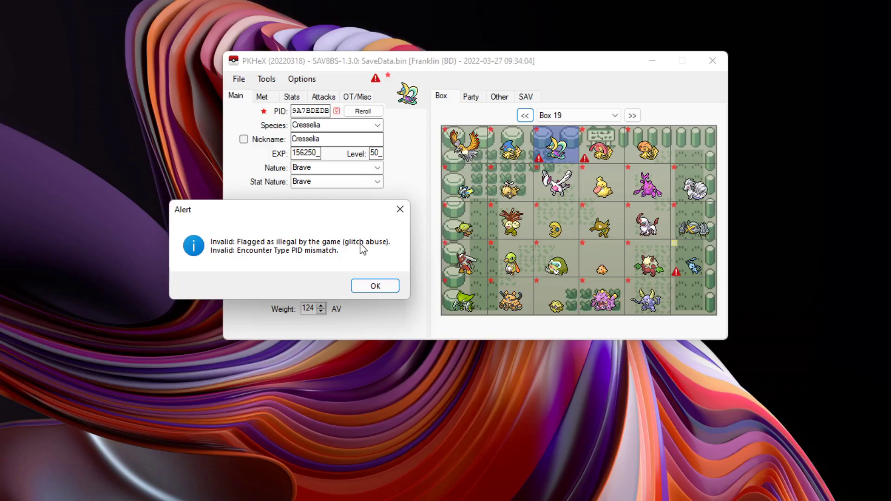
left_click(375, 286)
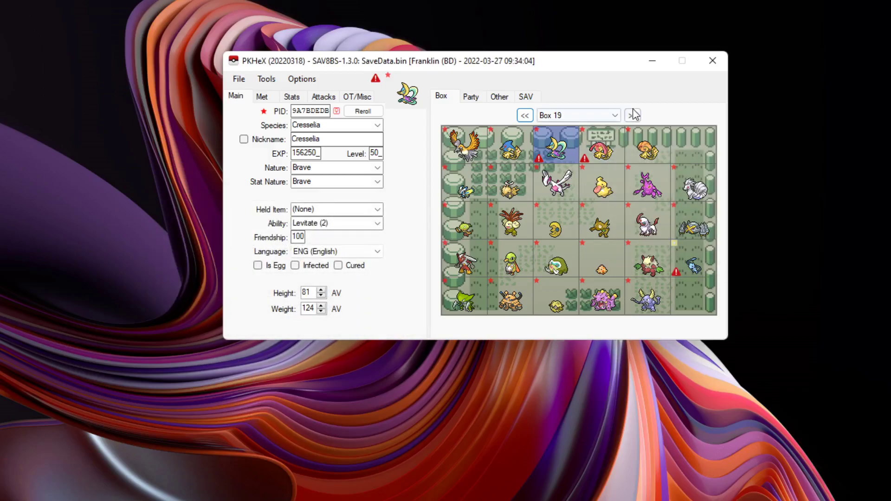
Page through the storage boxes until Box 27's shiny Arceus clones are displayed.
left_click(632, 116)
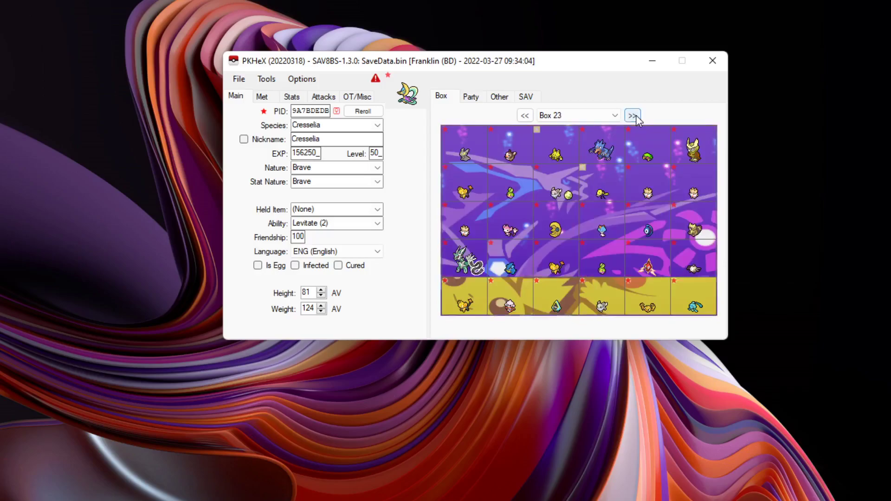
left_click(633, 115)
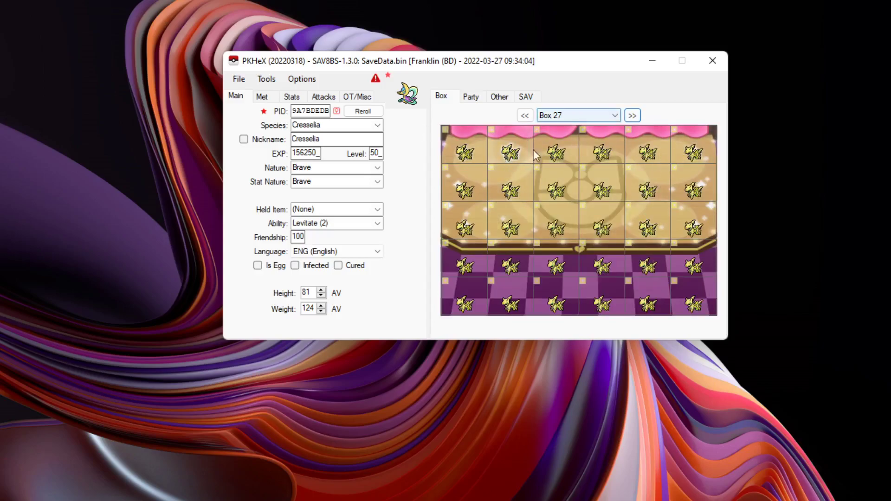
left_click(632, 115)
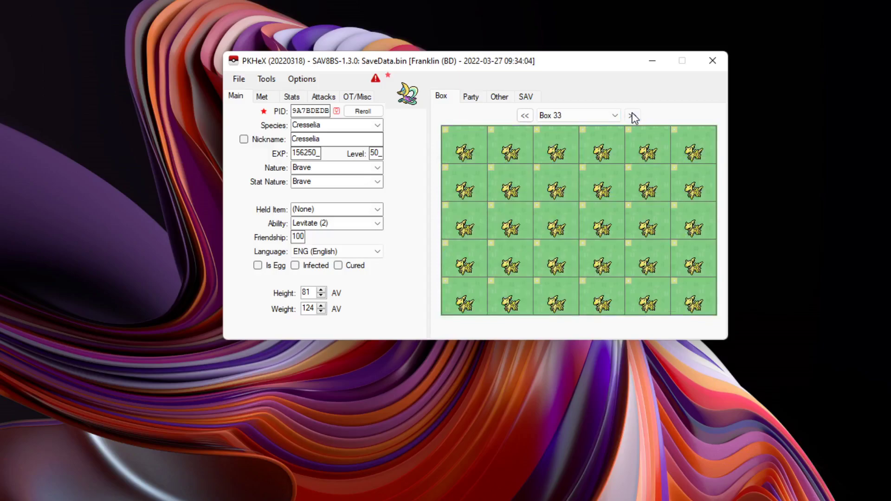
left_click(632, 115)
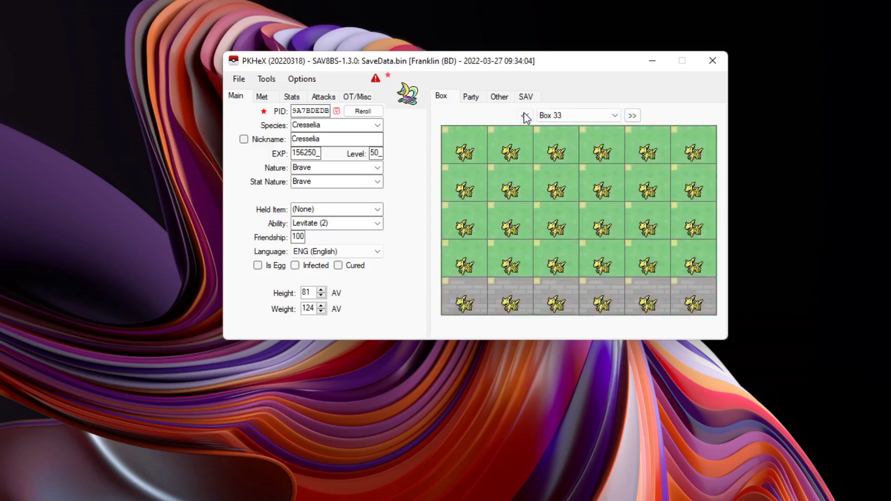
left_click(525, 116)
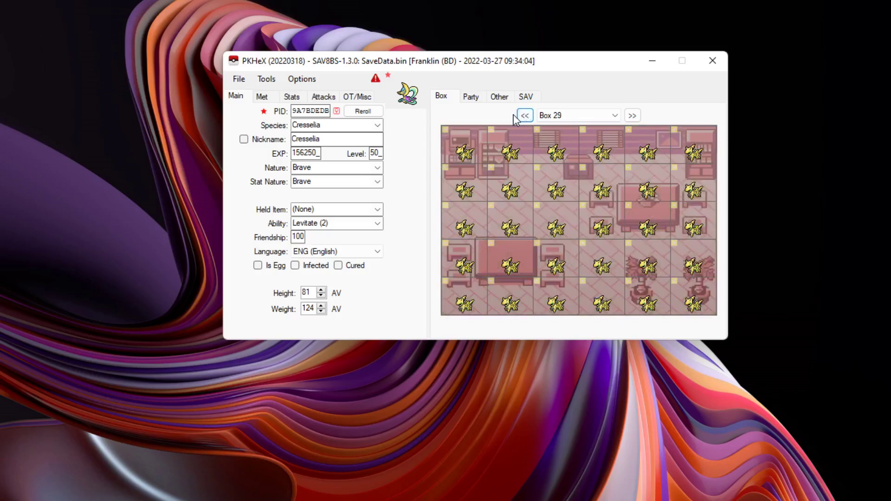
left_click(525, 115)
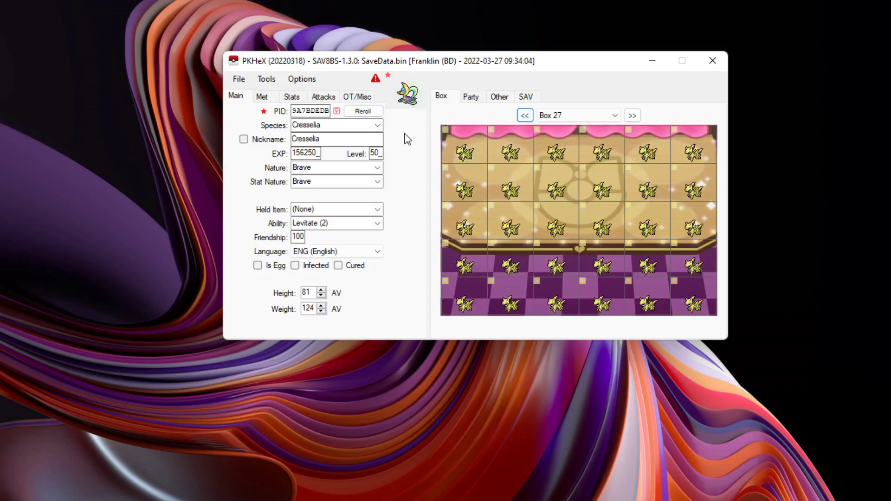
mouse_move(279, 89)
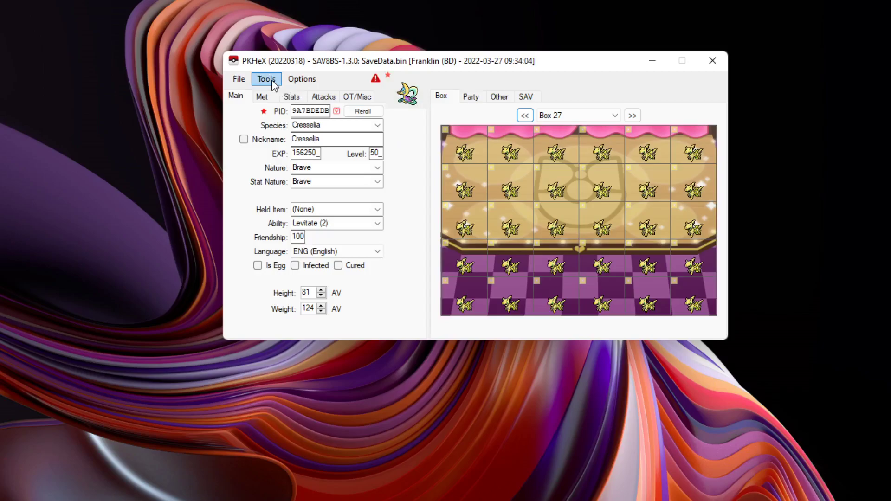
Search the encounter database for Arceus, returning 39 results.
left_click(266, 79)
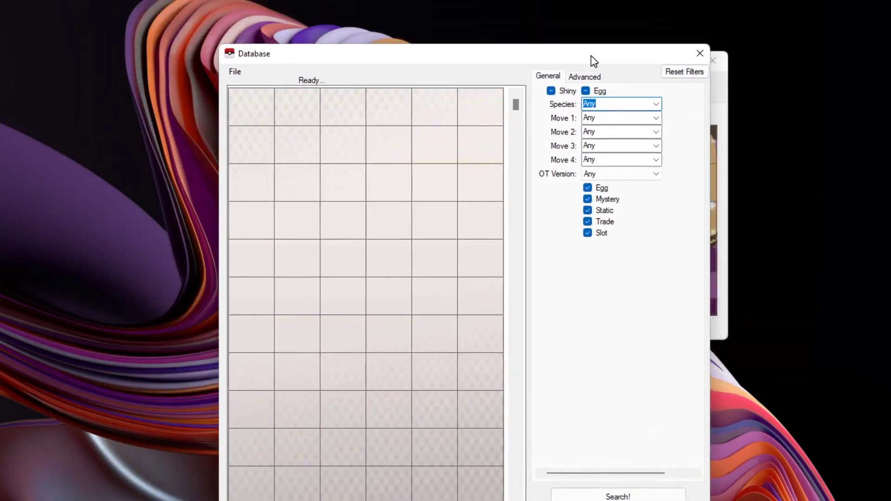
type("arcveu")
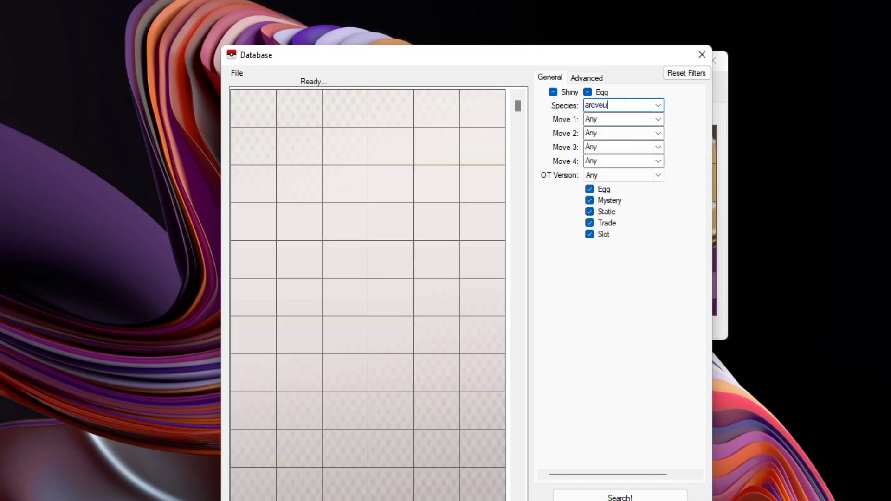
type("arceus")
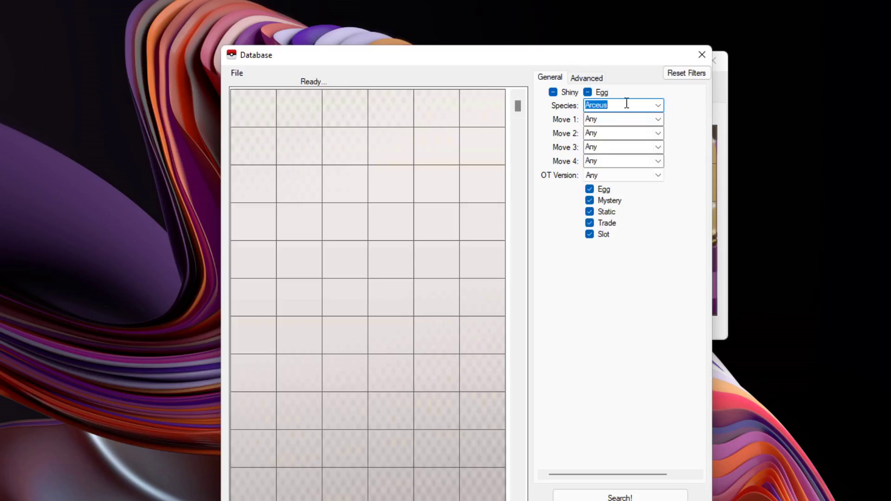
left_click(620, 497)
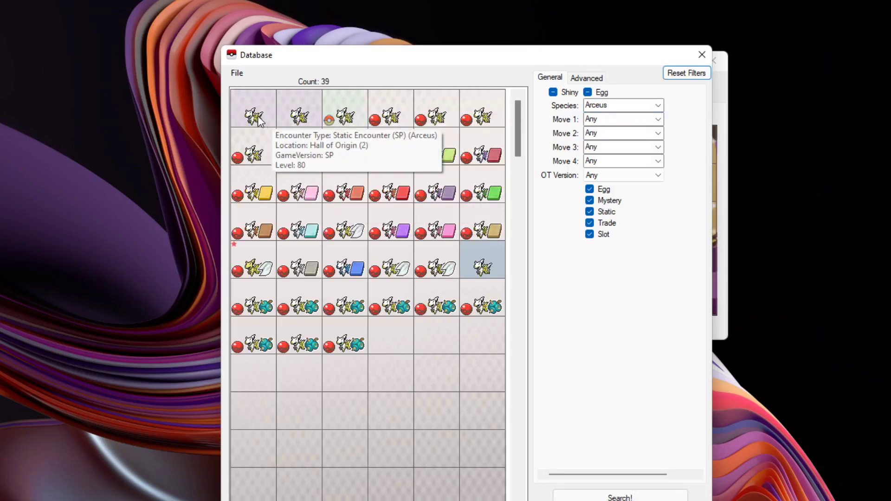
mouse_move(344, 346)
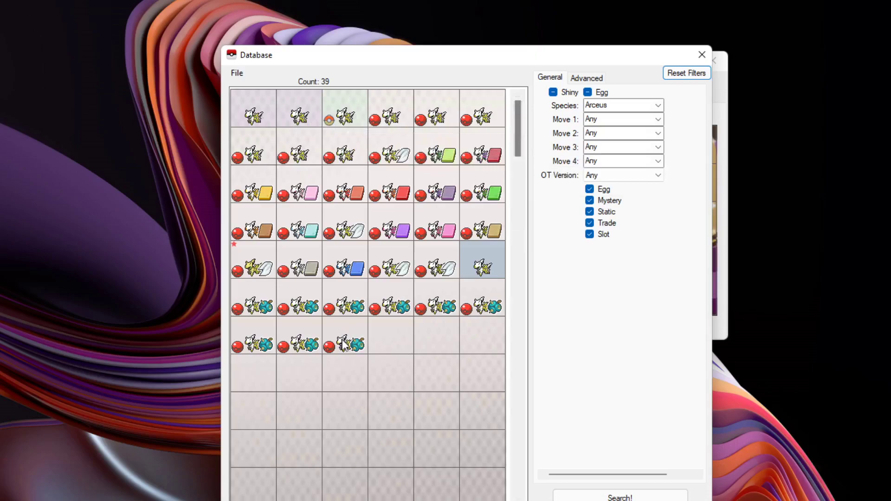
mouse_move(346, 345)
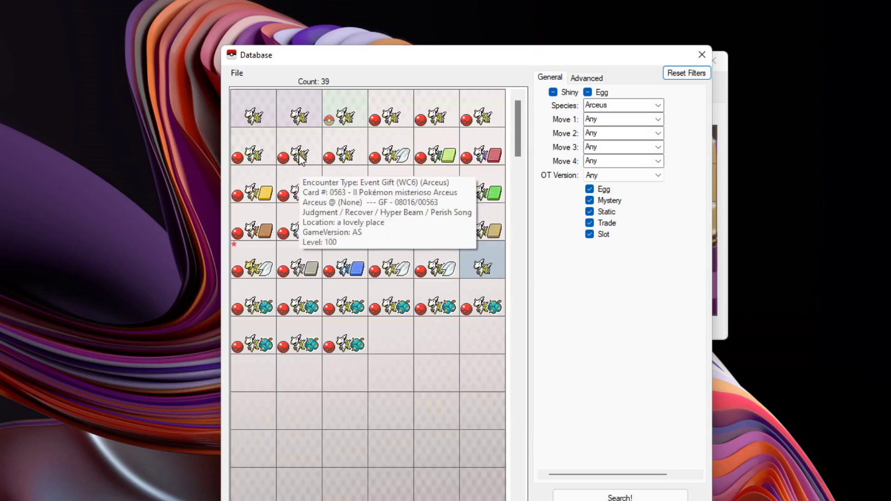
mouse_move(407, 122)
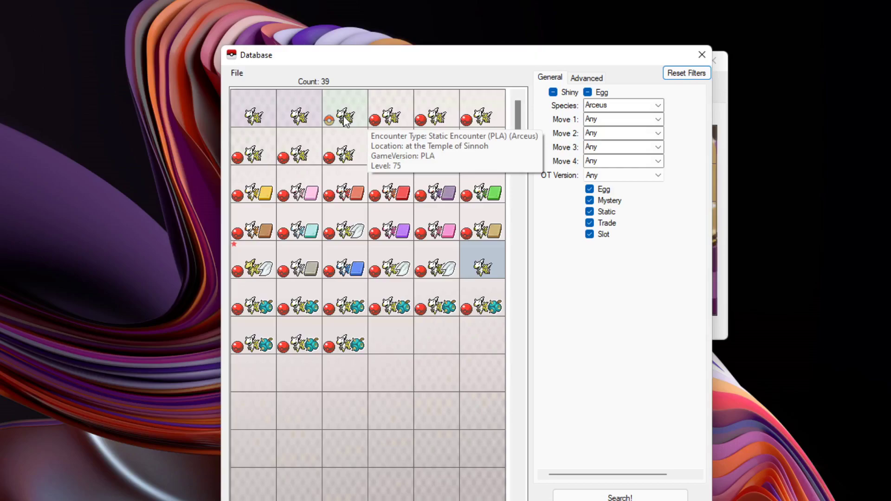
mouse_move(284, 113)
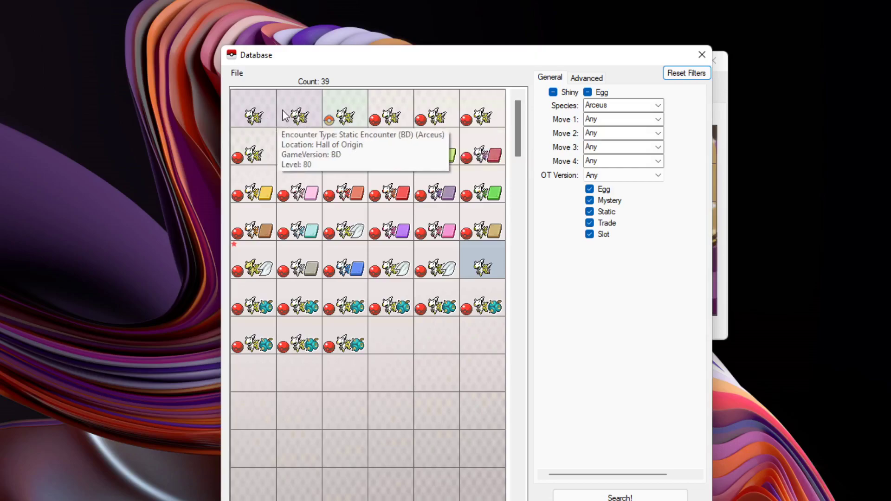
mouse_move(249, 119)
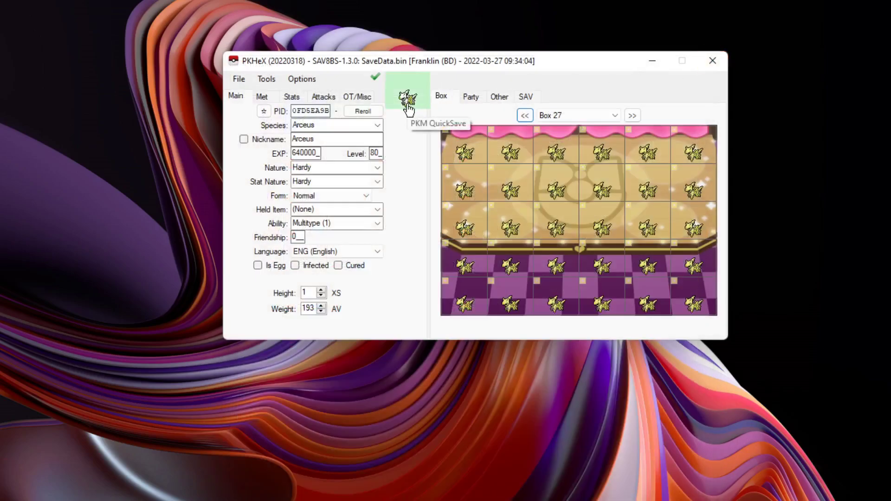
Confirm the Level 80 Arceus is legal, make it shiny (PID 136357C1), and recheck legality.
left_click(376, 77)
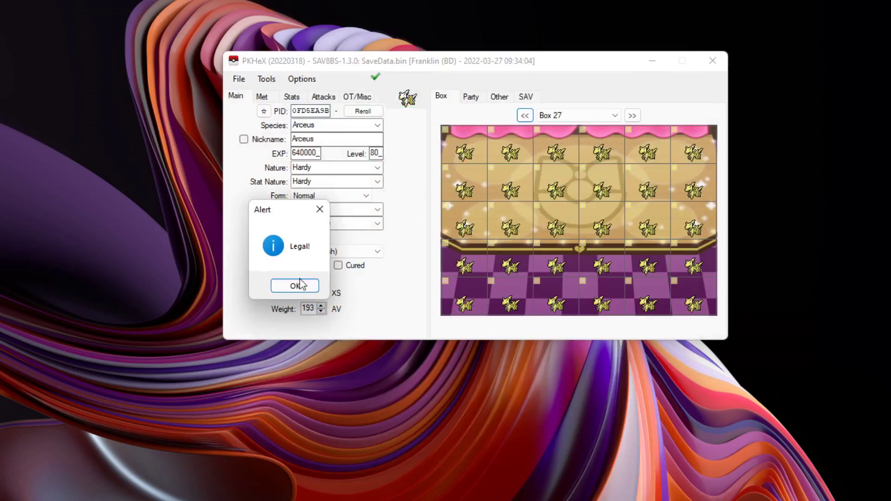
left_click(295, 286)
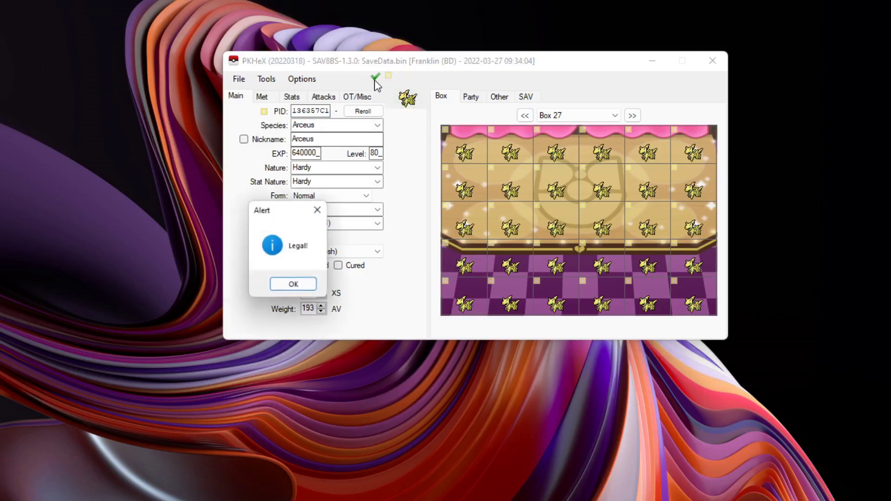
left_click(293, 284)
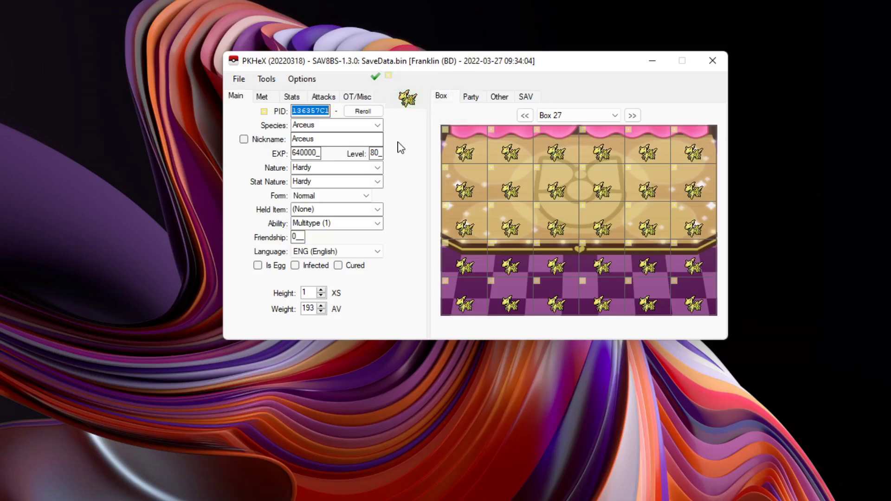
mouse_move(414, 152)
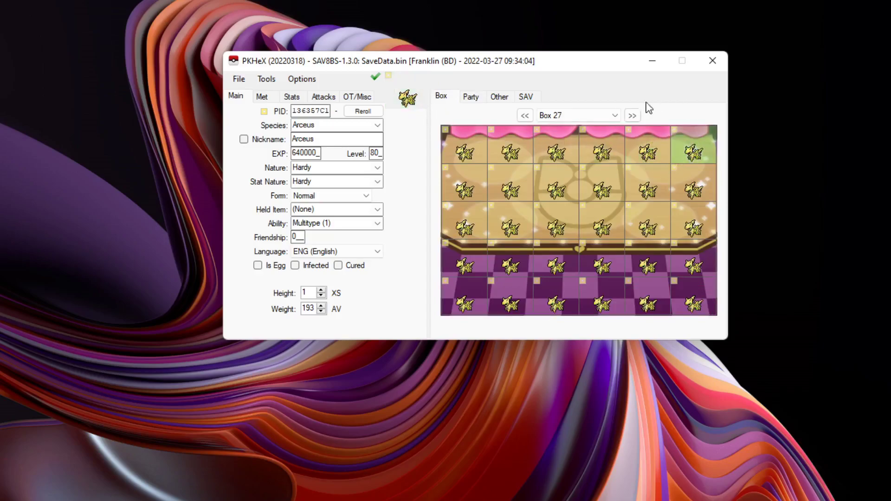
mouse_move(468, 148)
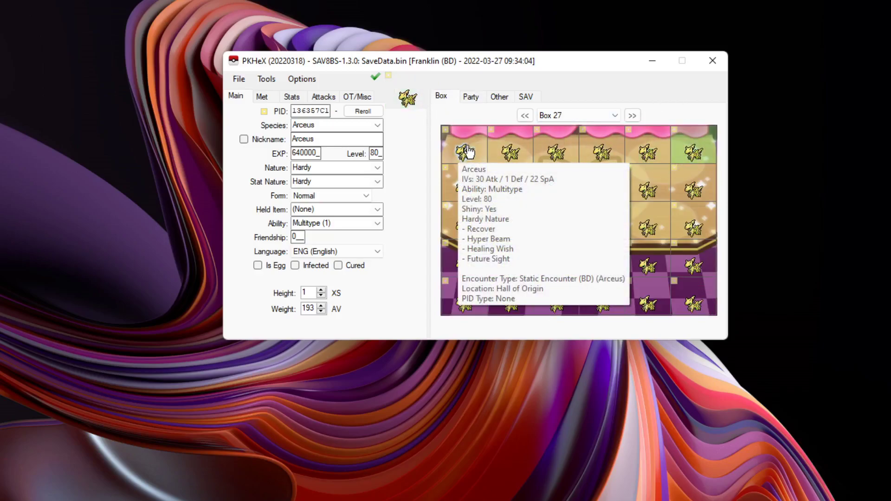
mouse_move(520, 157)
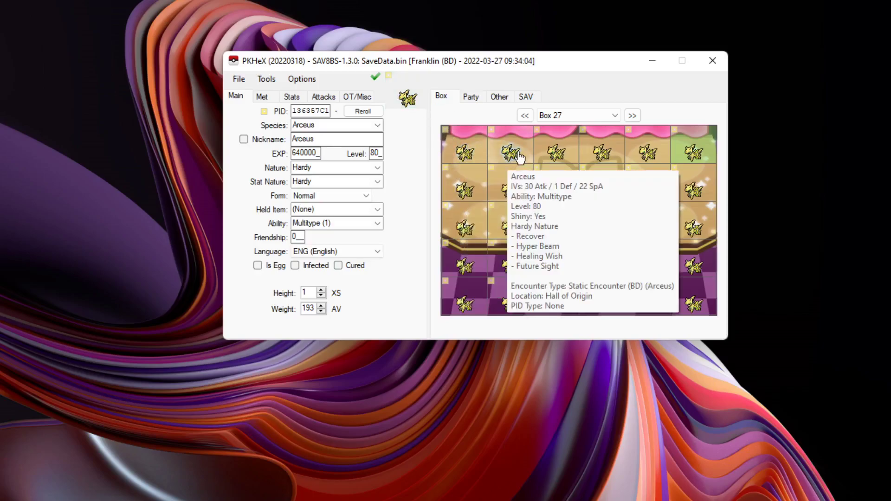
mouse_move(551, 154)
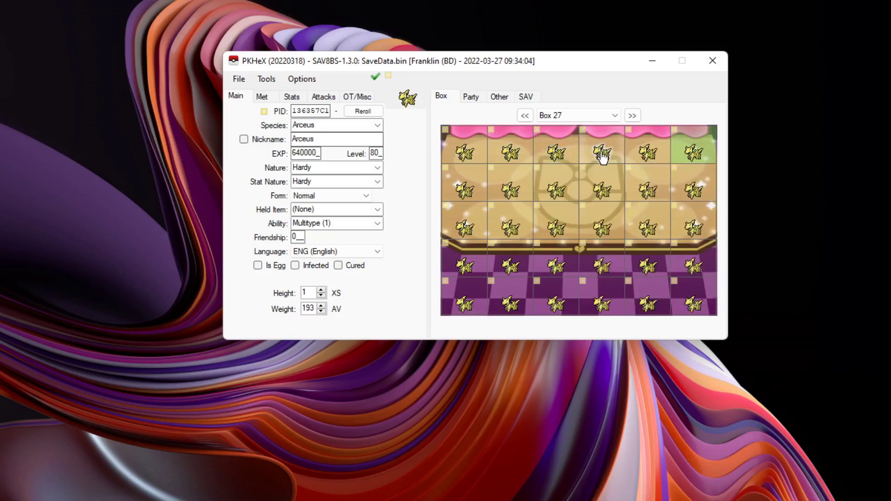
mouse_move(541, 88)
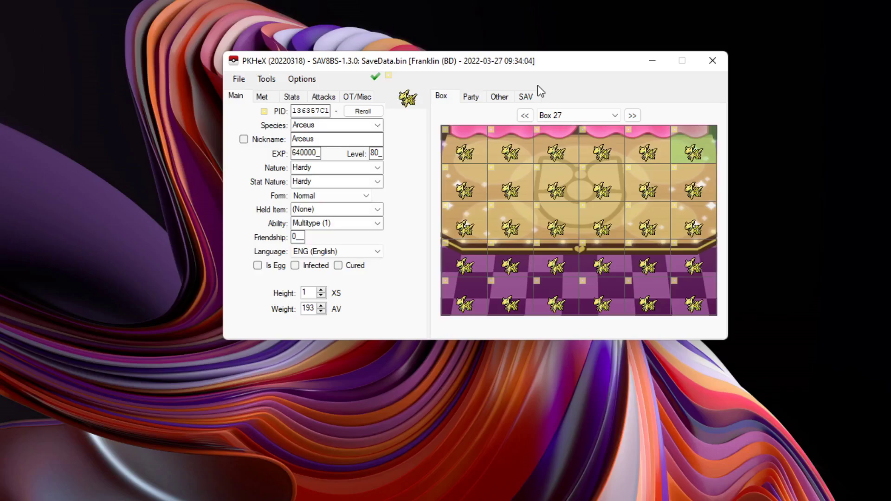
mouse_move(413, 148)
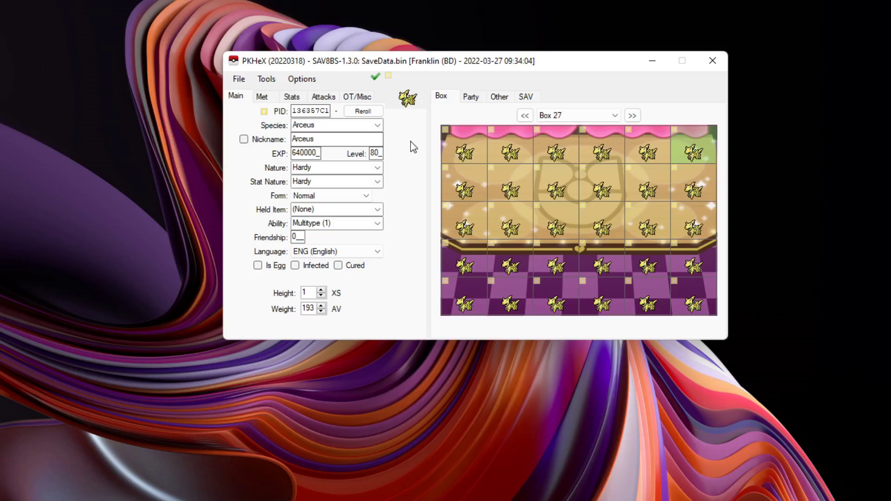
mouse_move(323, 97)
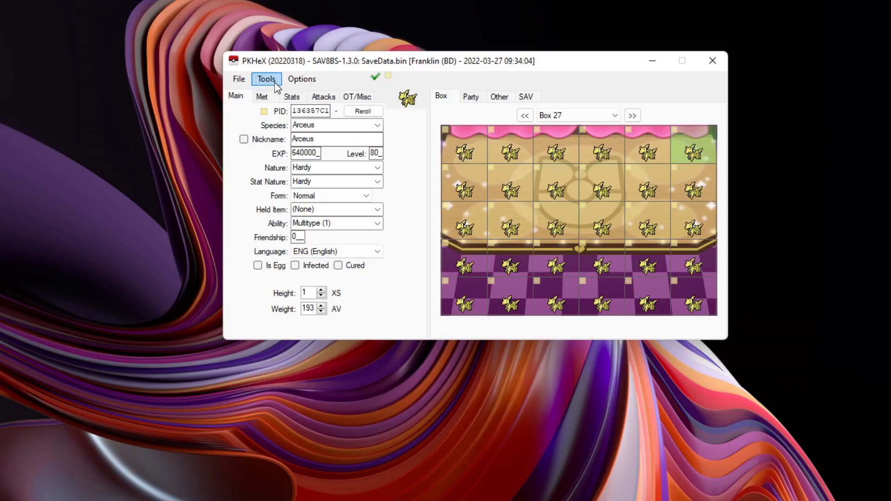
Open the Batch Editor and bring up the guide's EncryptionConstant=$rand tip.
left_click(266, 79)
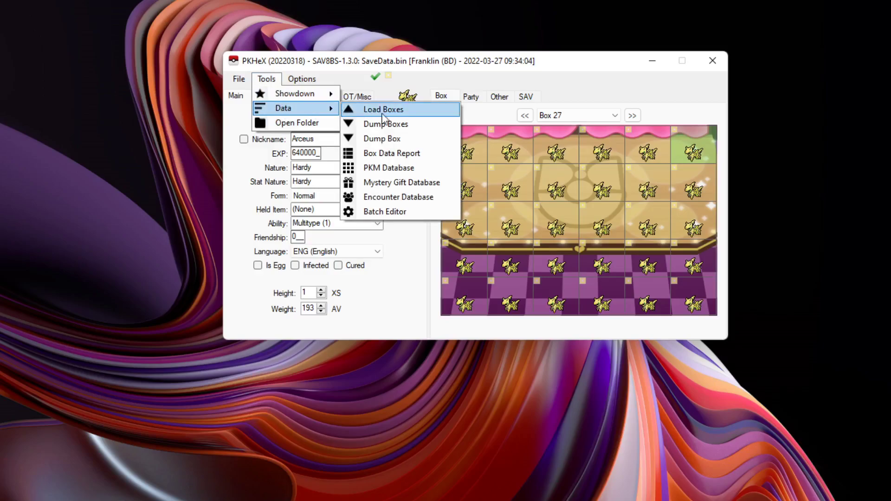
left_click(385, 212)
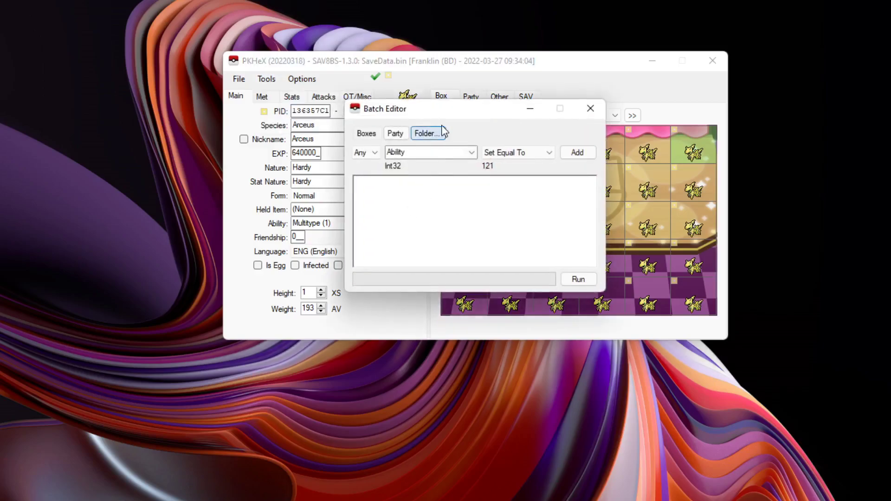
mouse_move(435, 111)
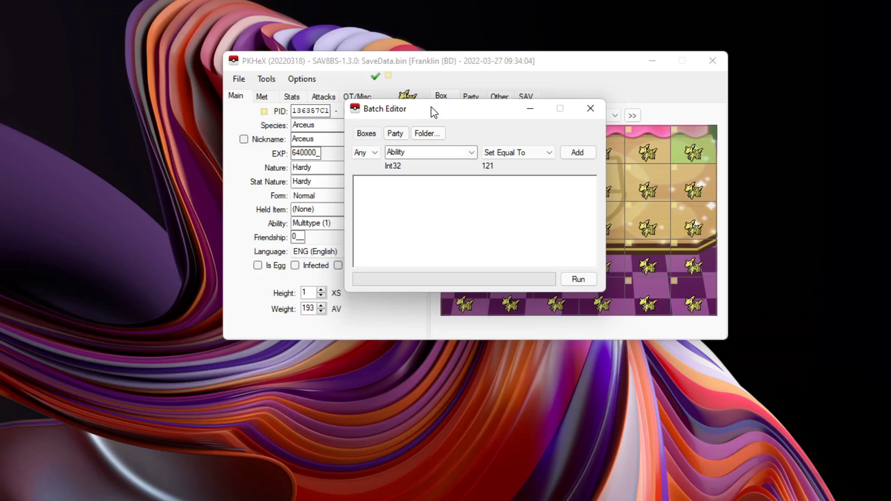
mouse_move(468, 99)
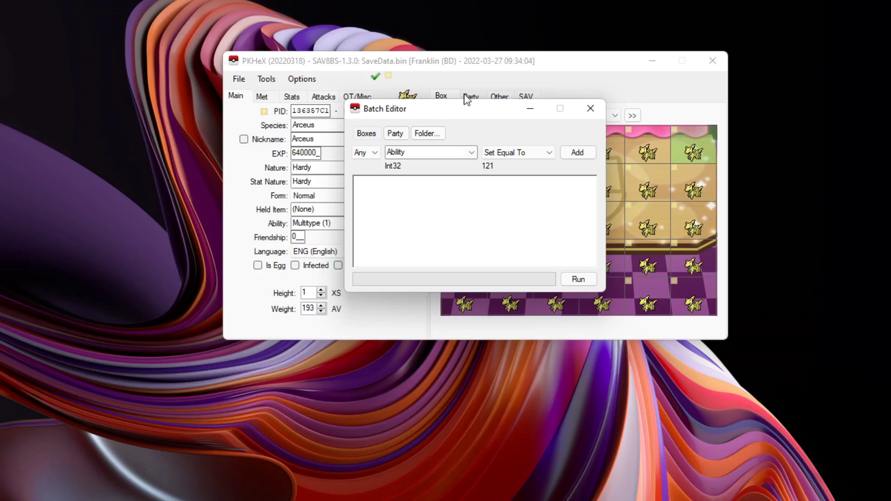
mouse_move(443, 114)
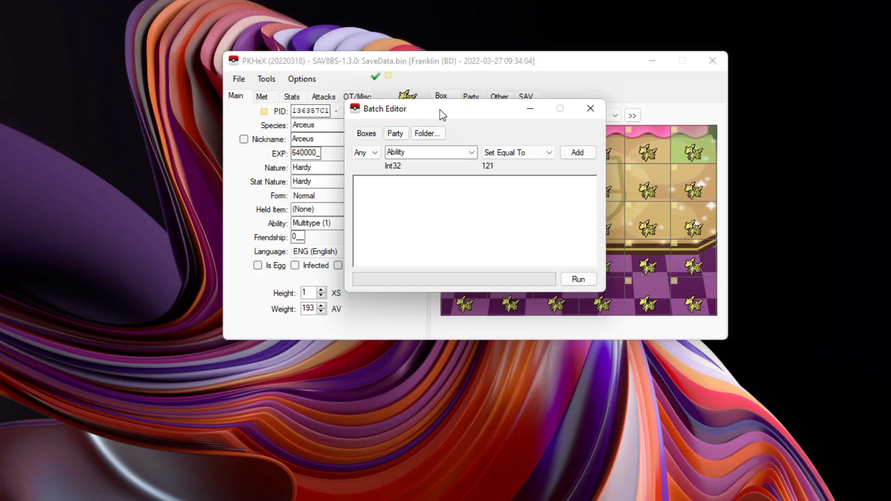
left_click(590, 109)
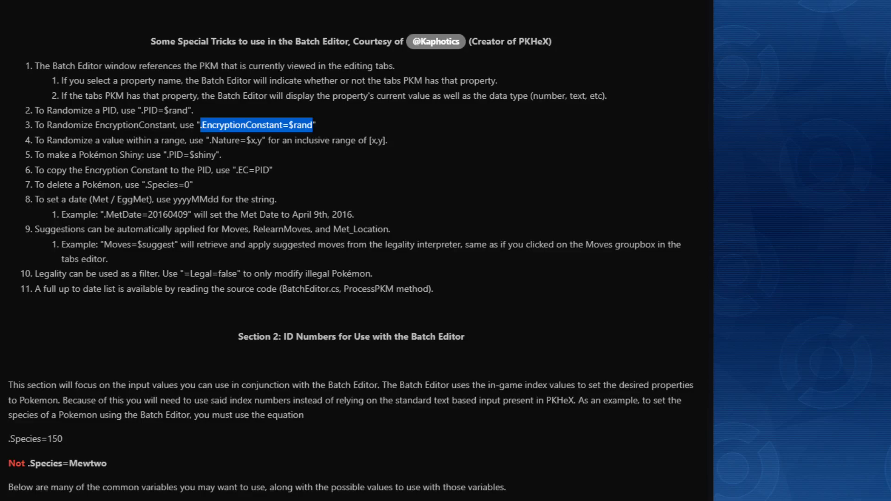
Scroll the guide to Section 1's set, equals and not-equals operators and example formula.
scroll("down", 3)
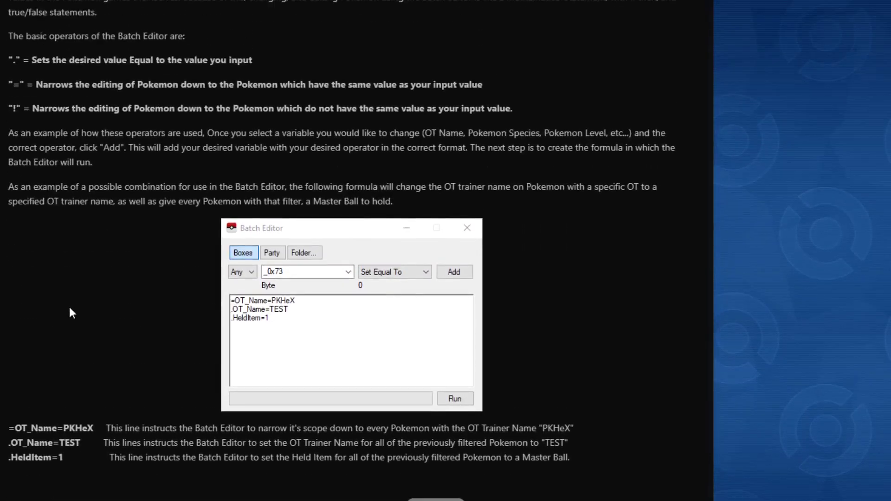
scroll("down", 3)
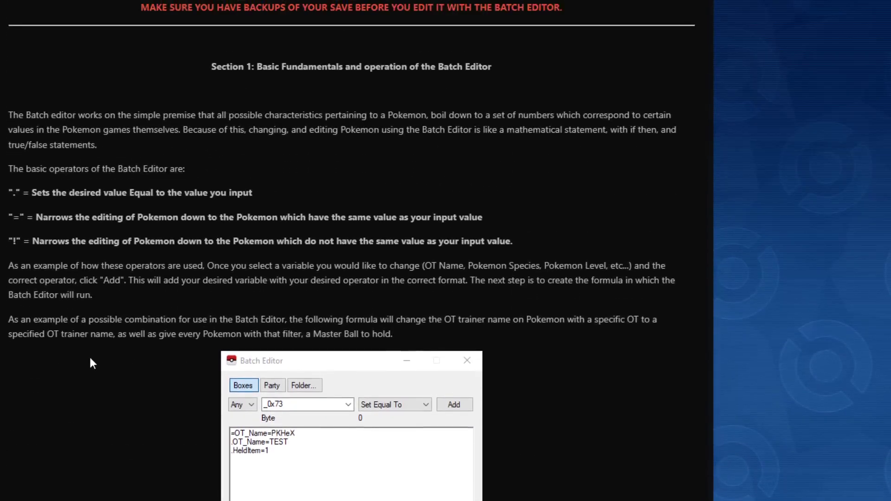
scroll("down", 3)
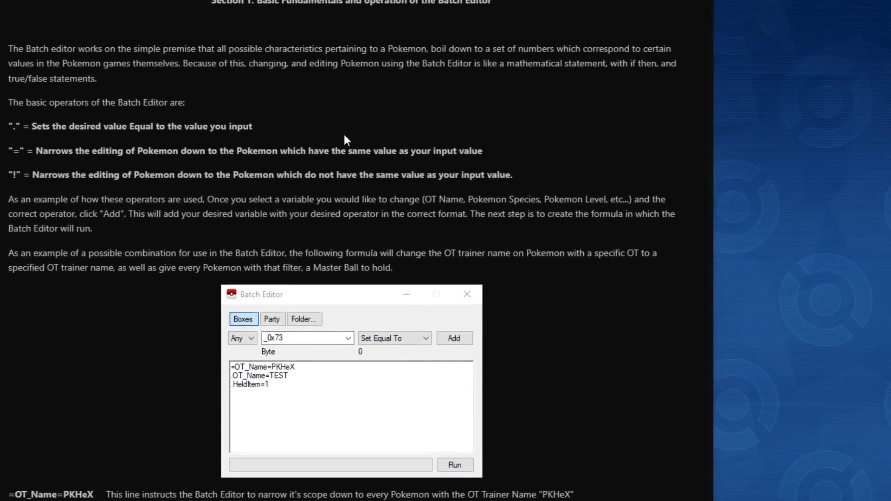
mouse_move(34, 142)
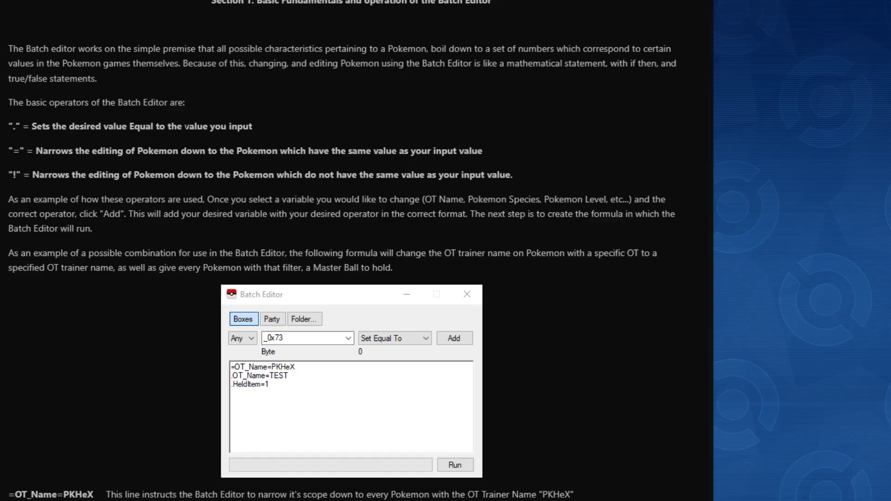
mouse_move(217, 165)
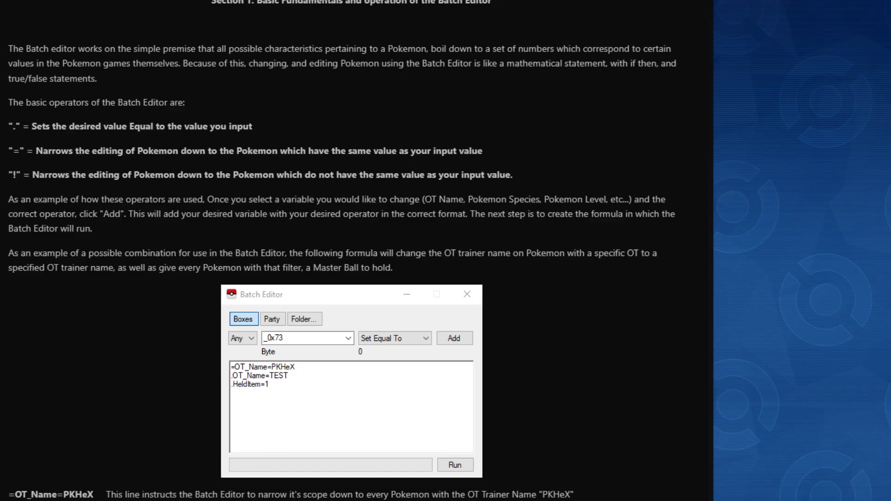
mouse_move(82, 189)
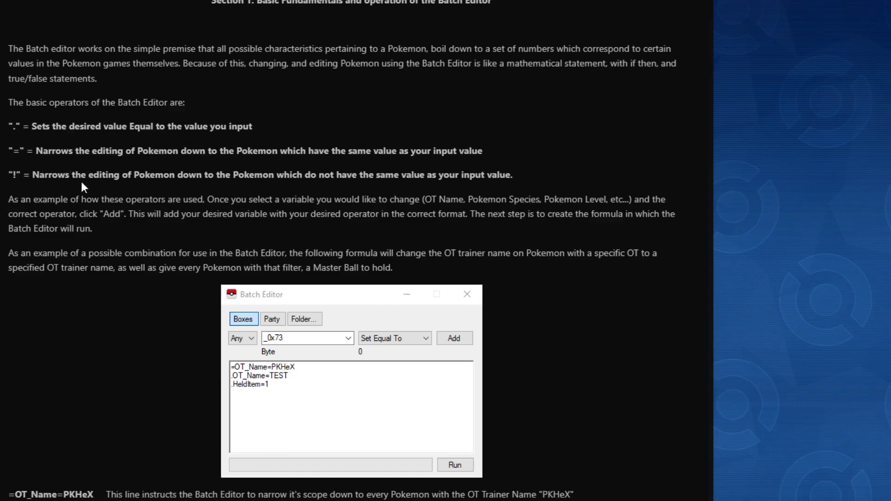
mouse_move(125, 246)
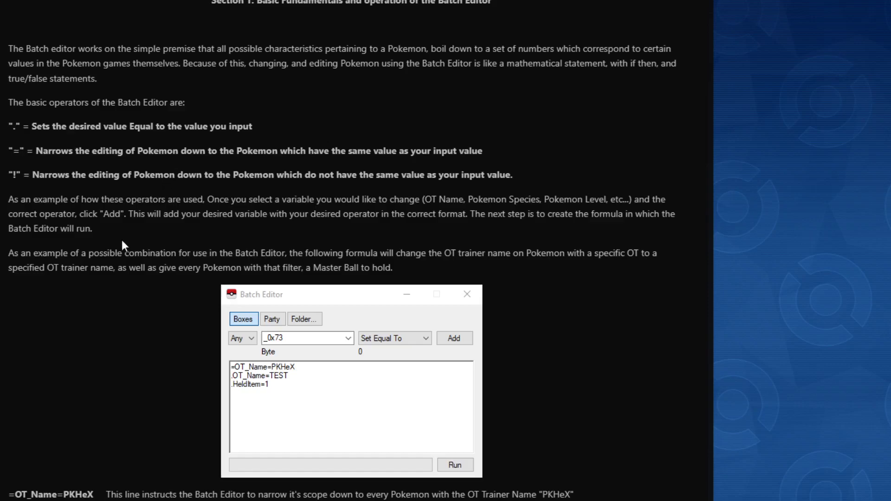
mouse_move(103, 269)
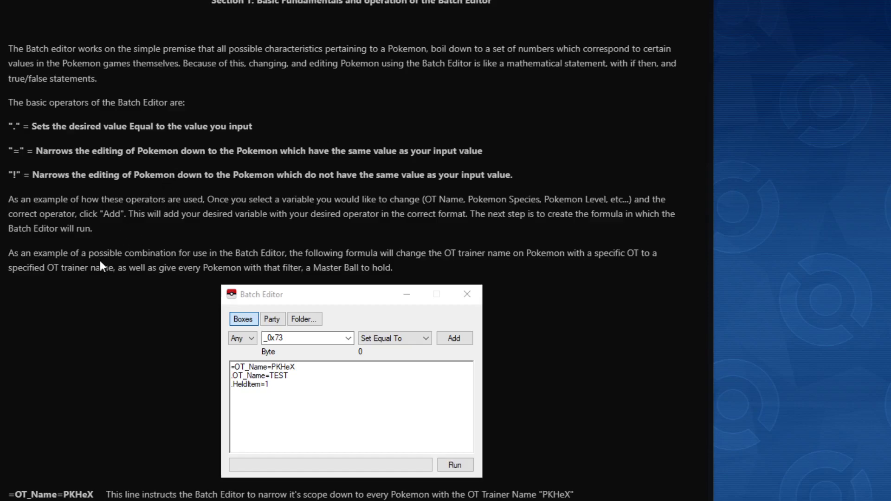
Scroll to Special Tricks and select the .PID=$rand and .EncryptionConstant=$rand tips.
scroll("down", 3)
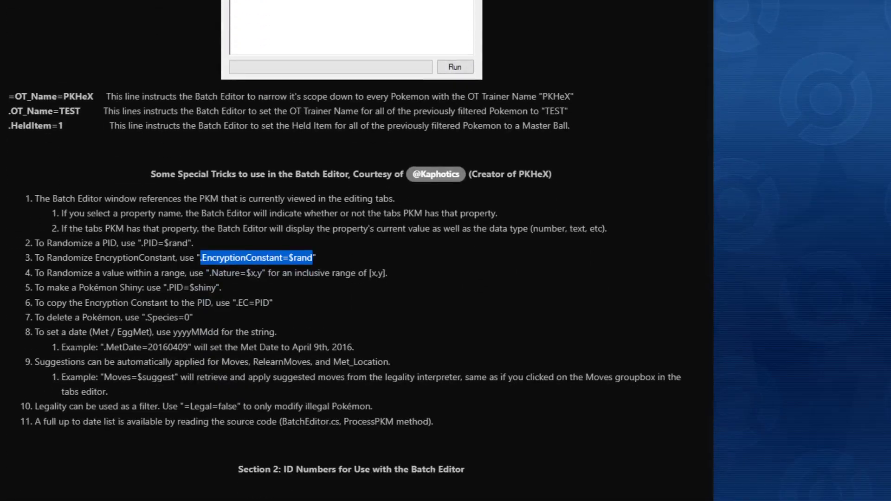
scroll("down", 3)
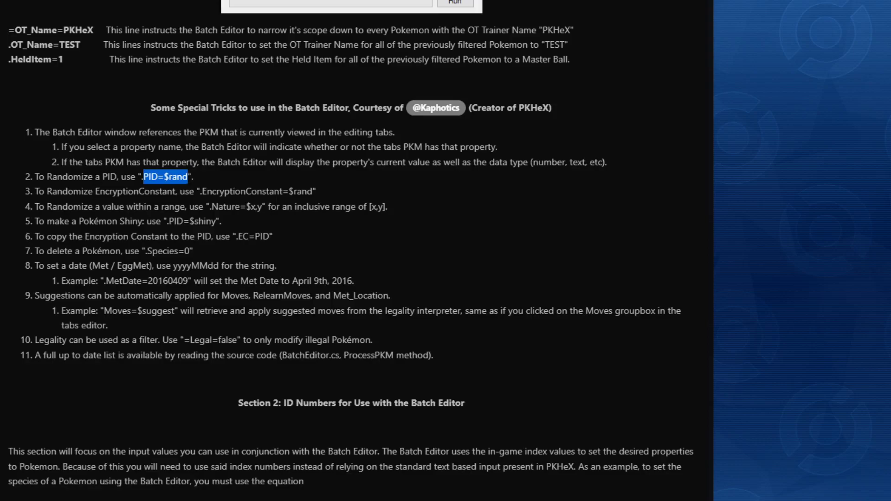
double_click(212, 192)
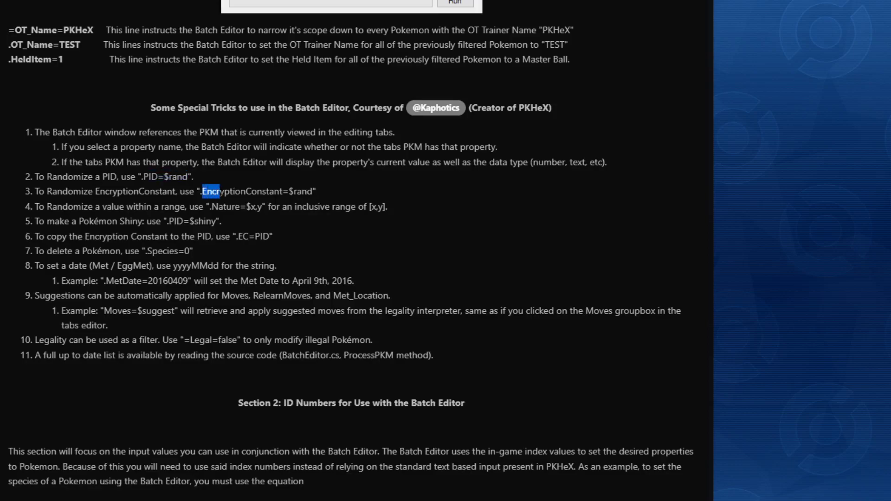
left_click_drag(203, 191, 313, 191)
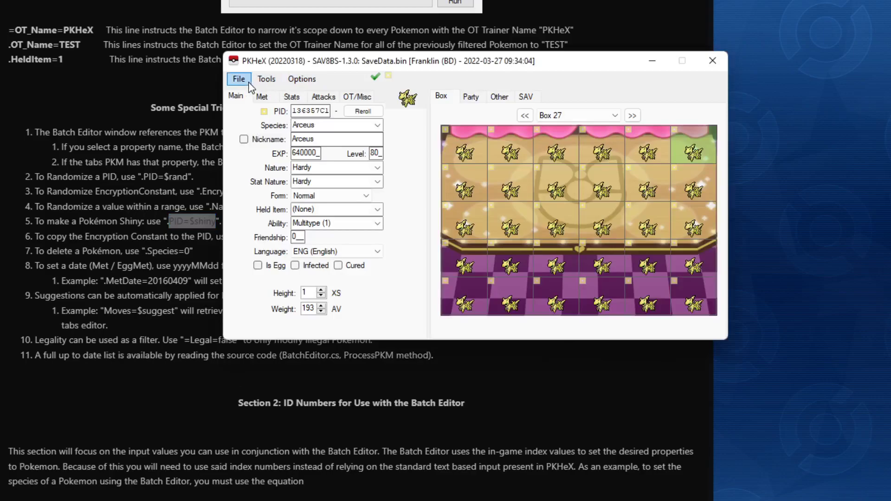
Open the Batch Editor and enter the .PID=$rand instruction.
left_click(267, 79)
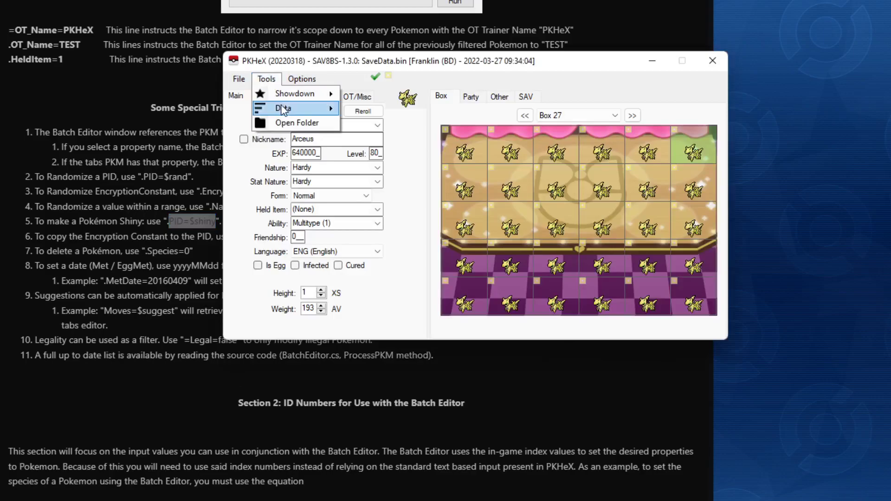
left_click(283, 108)
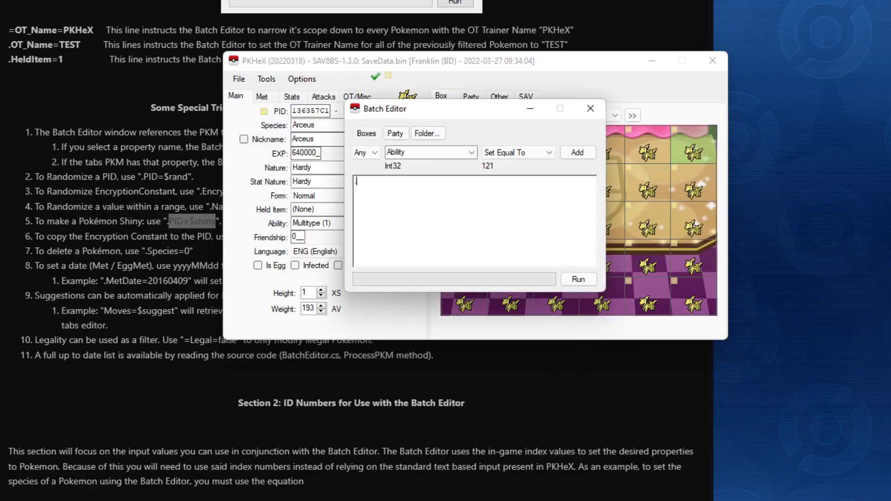
type(".P")
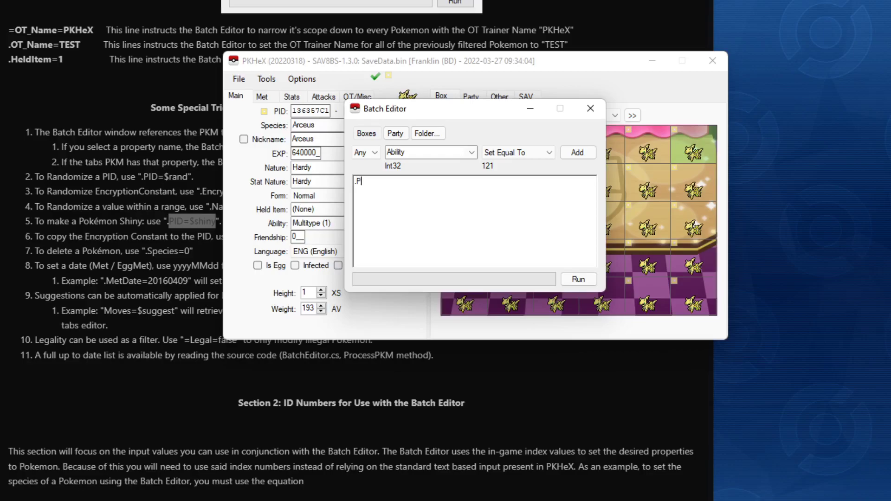
type("ID")
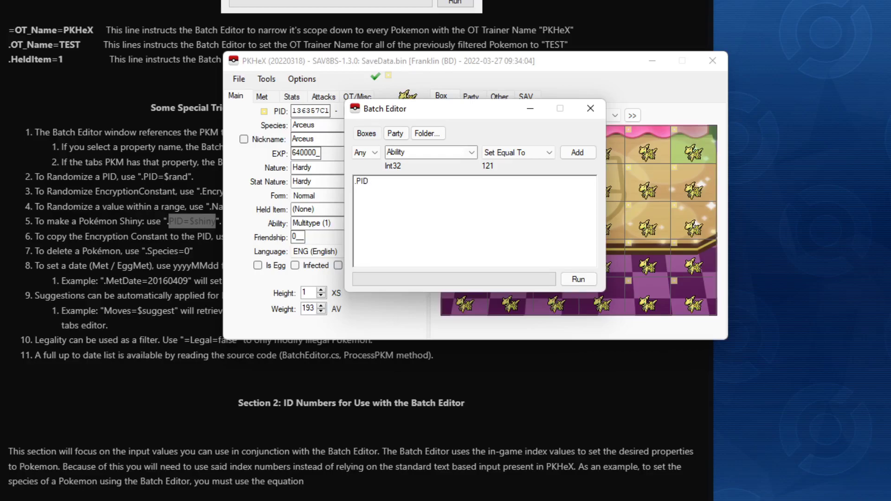
type("=$")
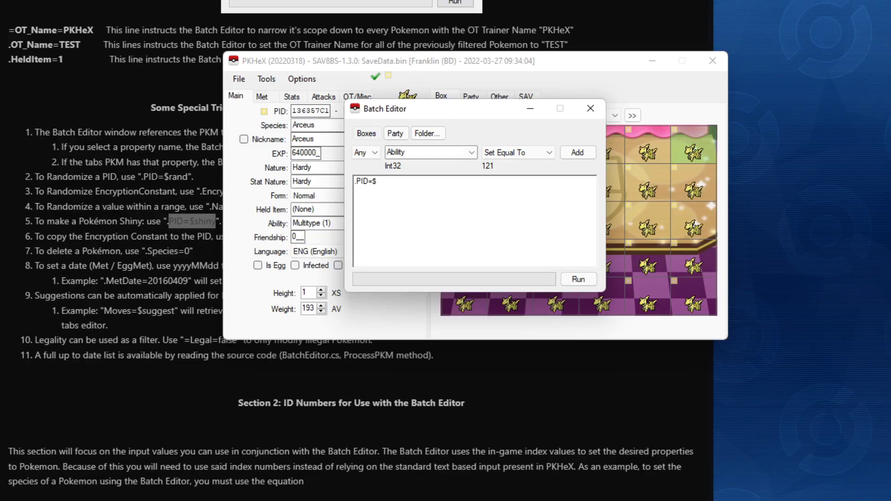
type("ran")
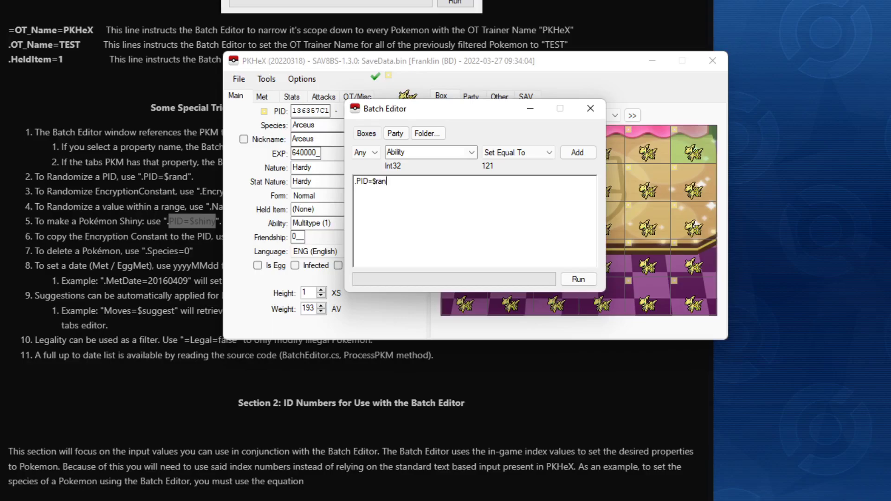
type("d")
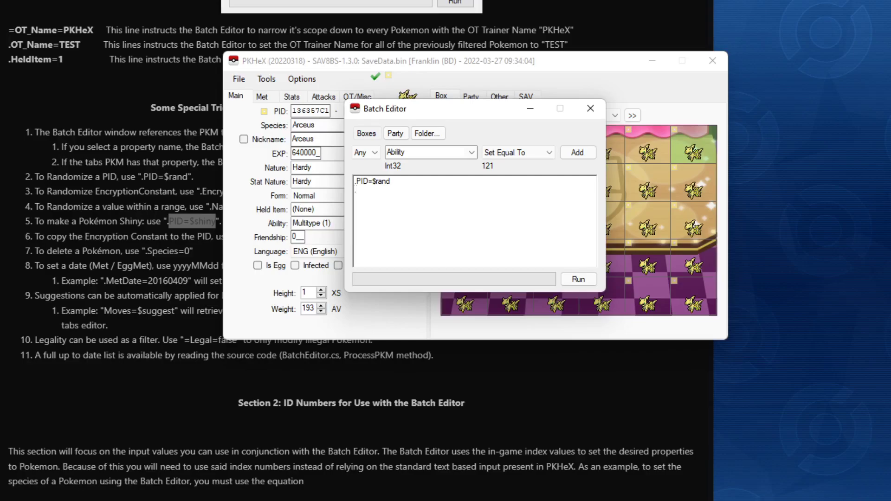
Add .PID=$shiny as a second instruction line.
type(".PID=")
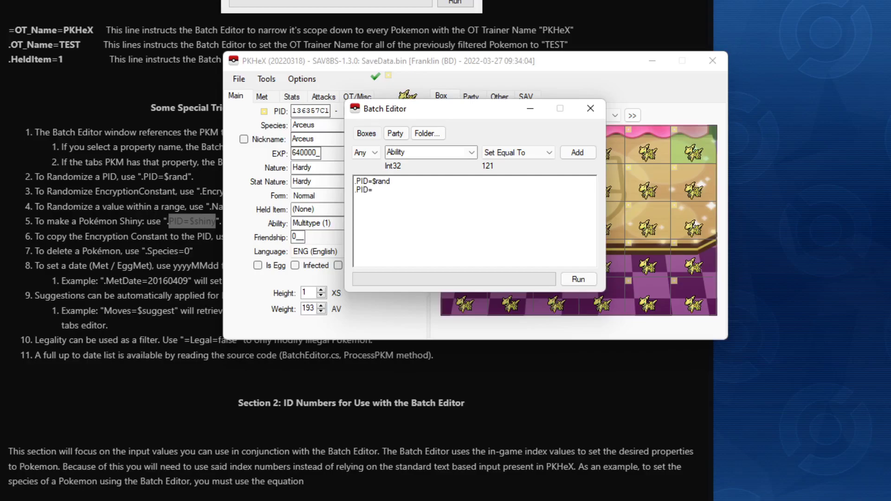
type("$shiny")
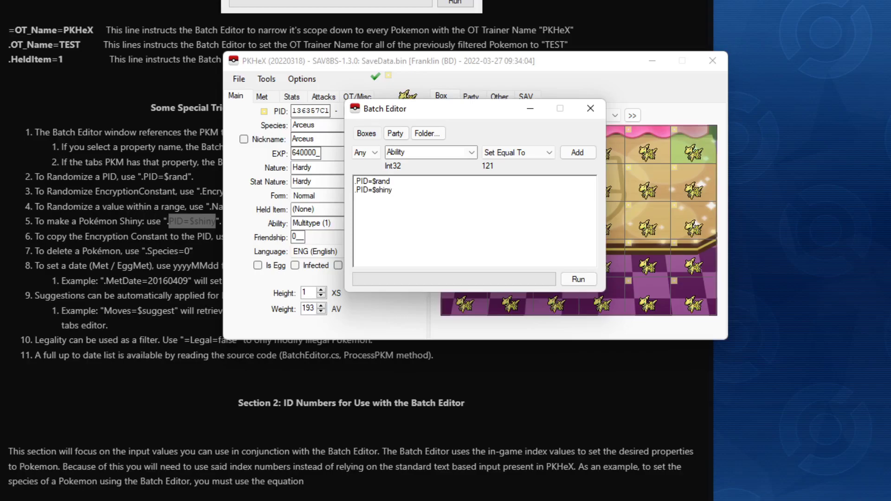
left_click(391, 190)
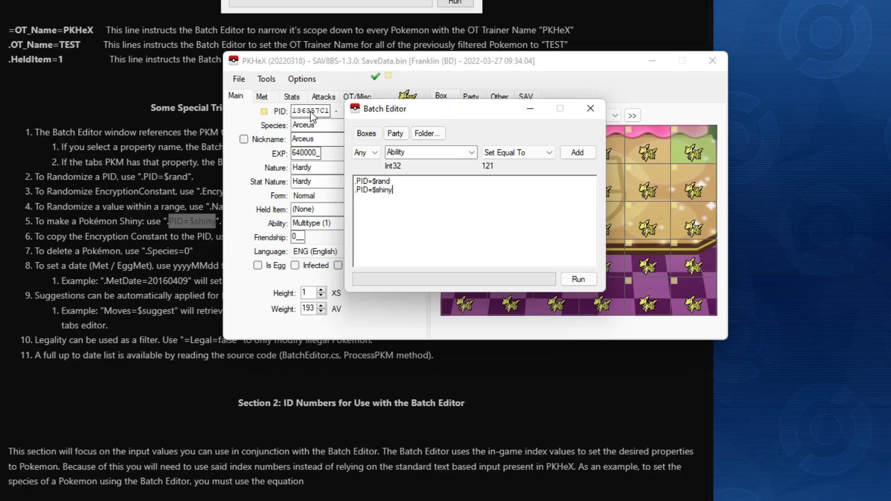
mouse_move(318, 121)
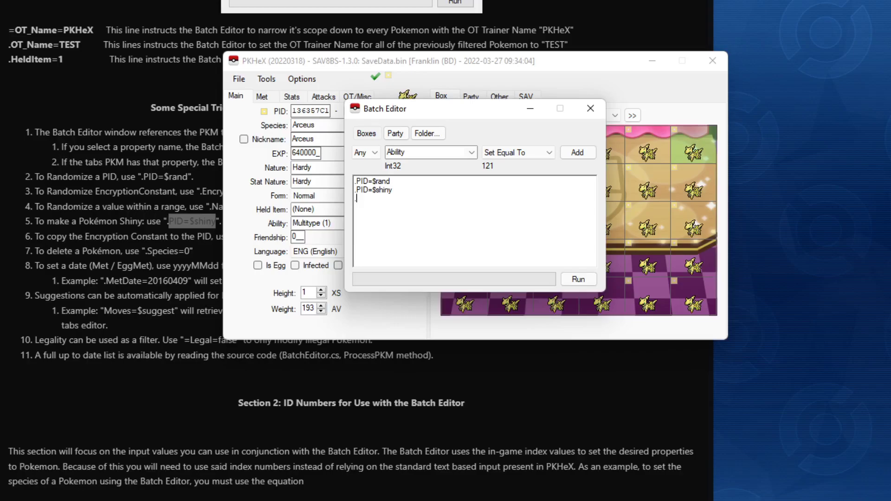
Add .EncryptionConstant=$rand as a third instruction line.
type(".Encr")
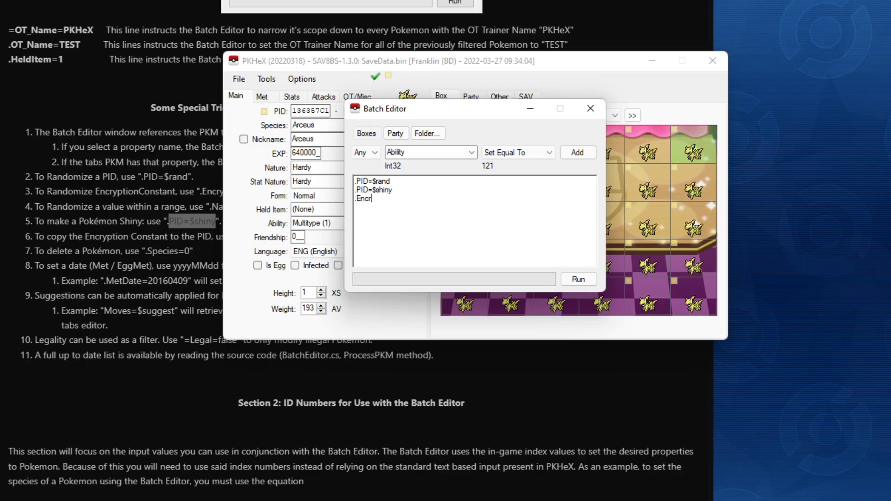
type("yptionCon")
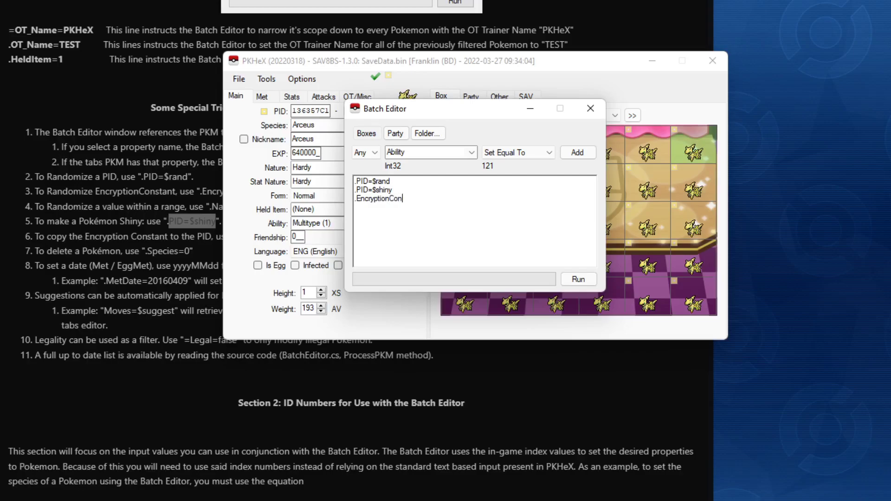
type("stant")
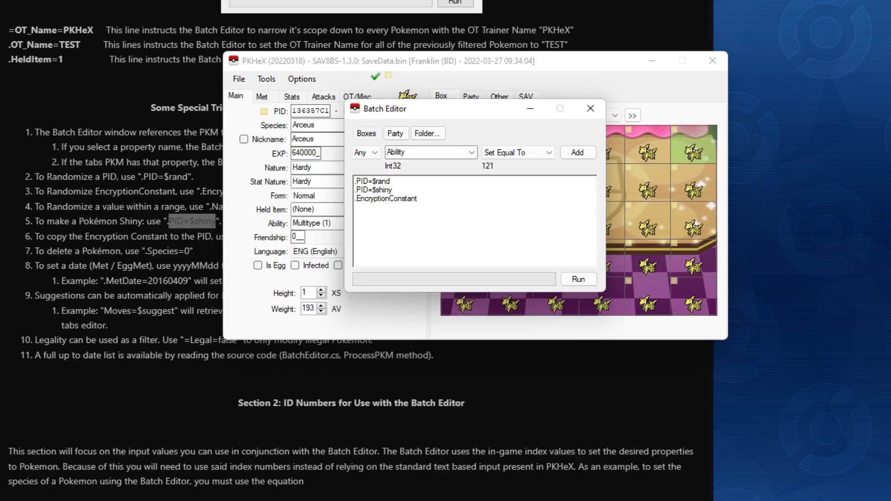
type("=")
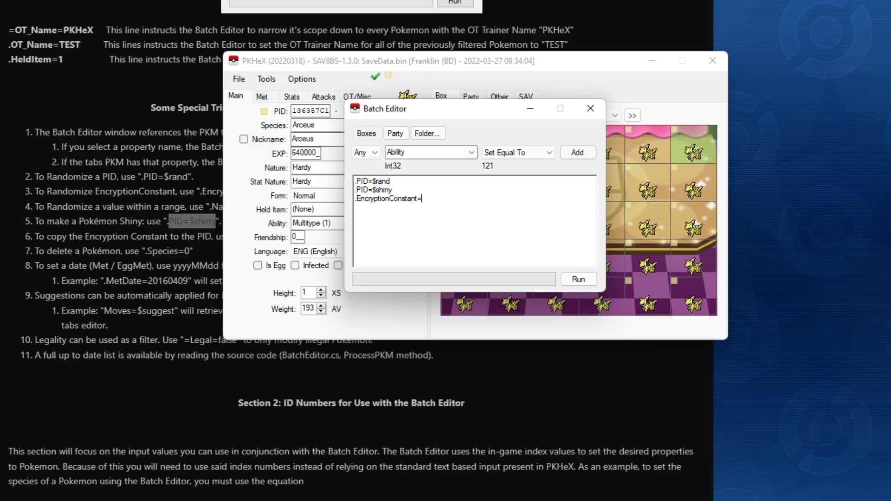
type("rand")
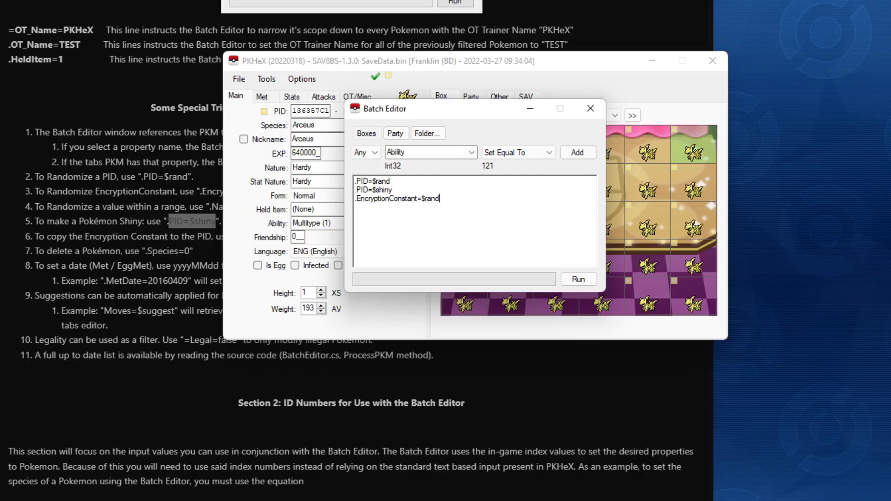
mouse_move(416, 188)
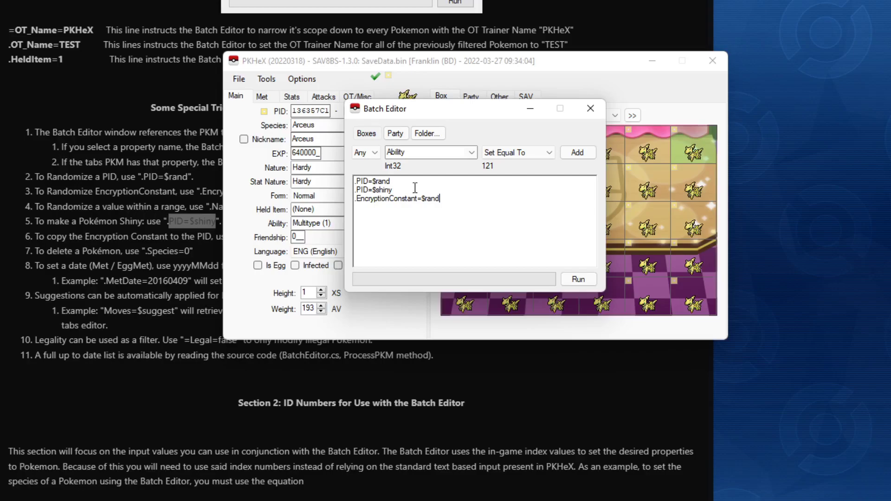
mouse_move(589, 278)
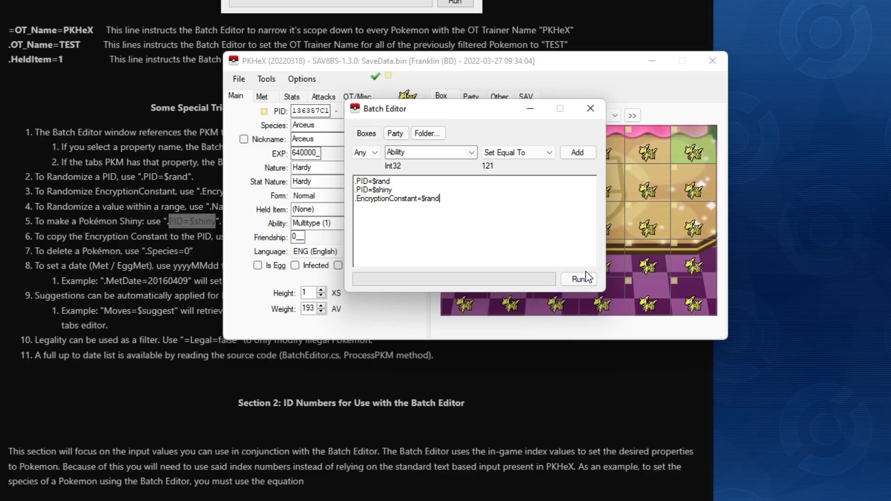
Run the three batch commands, modifying 960 of 991 files, and dismiss the completion alert.
left_click(579, 279)
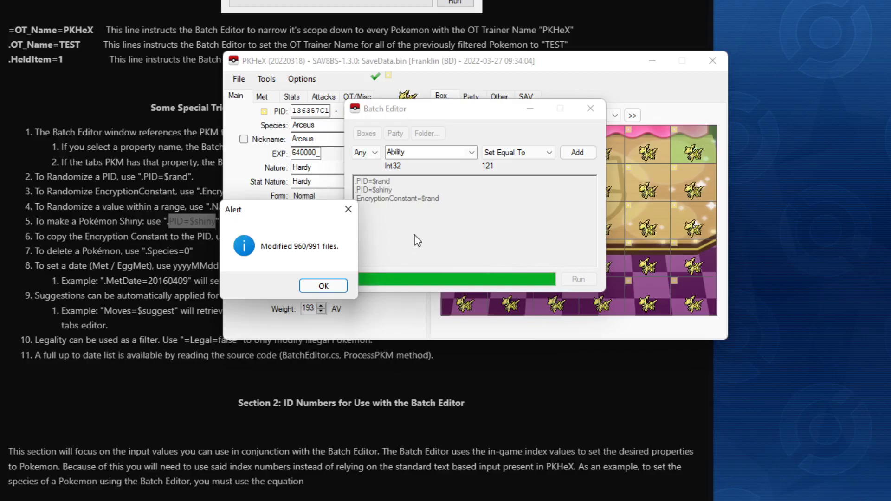
left_click(323, 286)
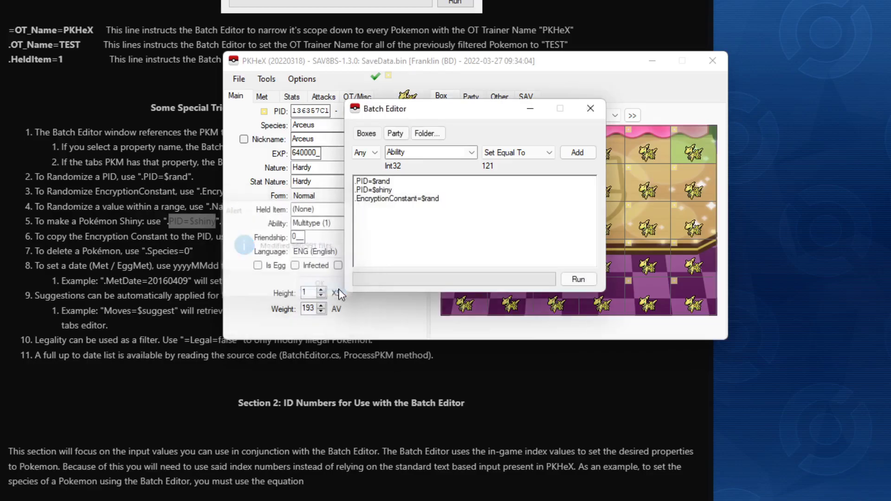
mouse_move(590, 108)
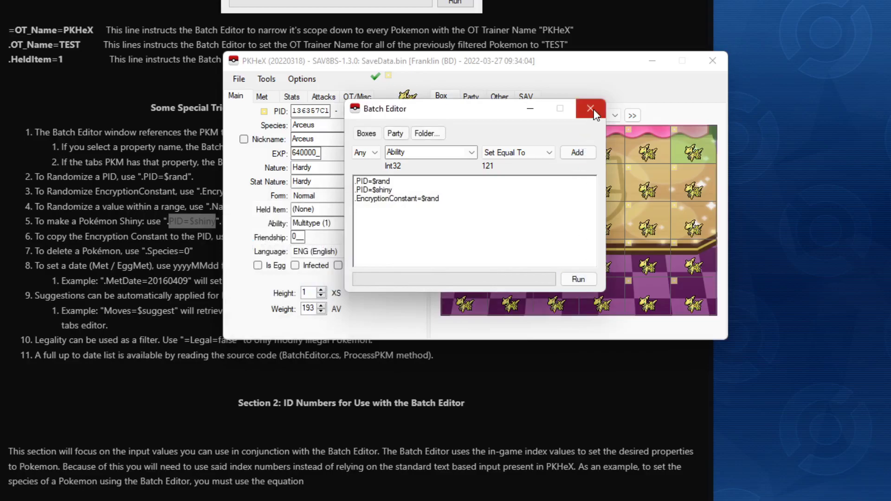
mouse_move(596, 114)
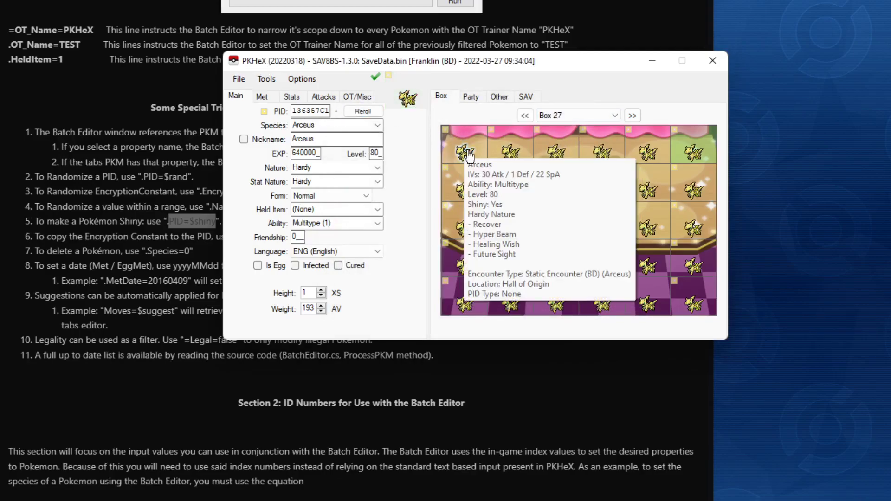
mouse_move(408, 99)
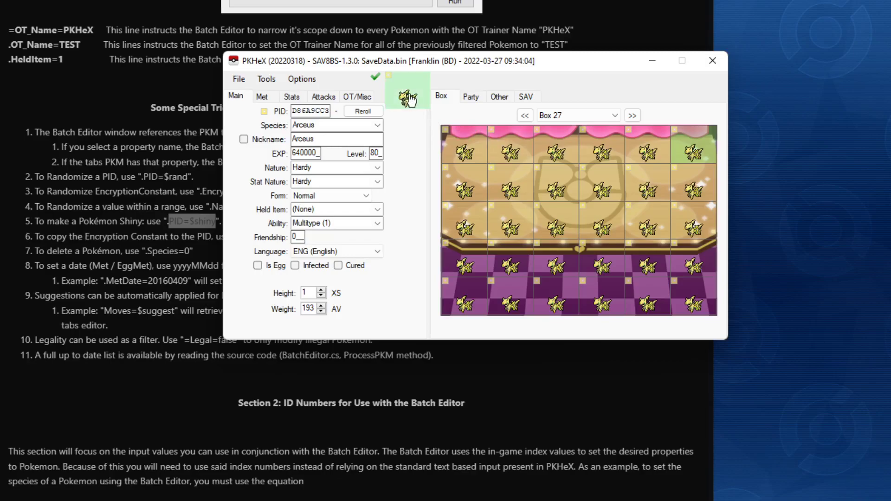
mouse_move(597, 147)
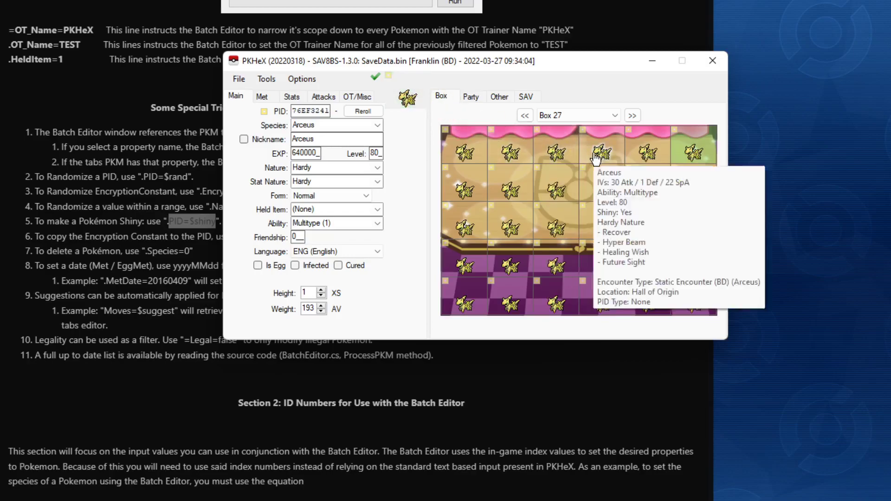
Load several Box 27 Arceus clones to compare PIDs, then view their moves and OT/Misc details.
left_click(362, 111)
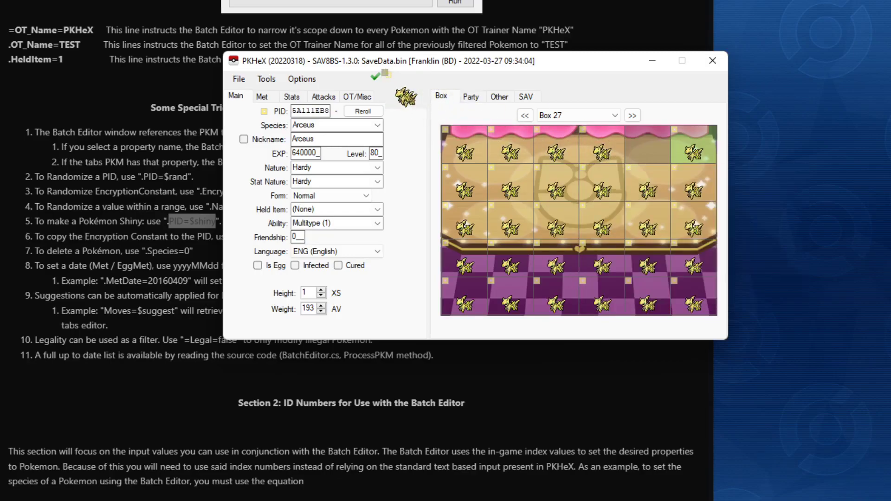
left_click(364, 111)
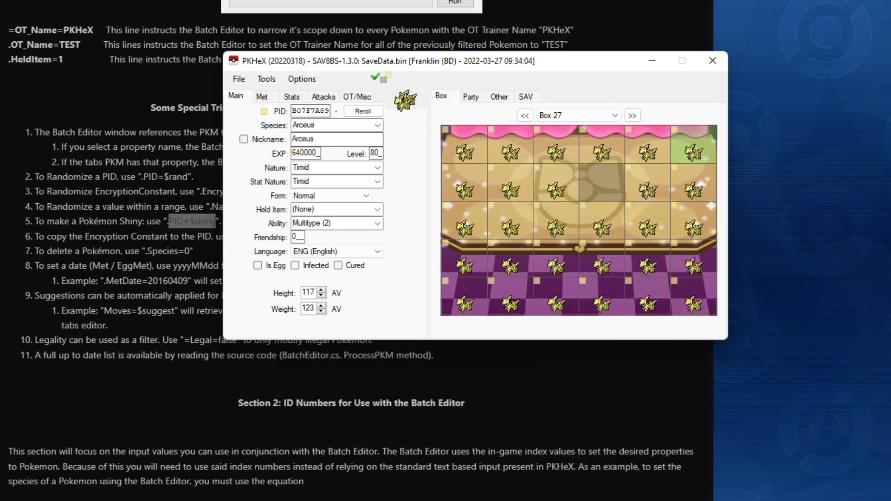
left_click(362, 110)
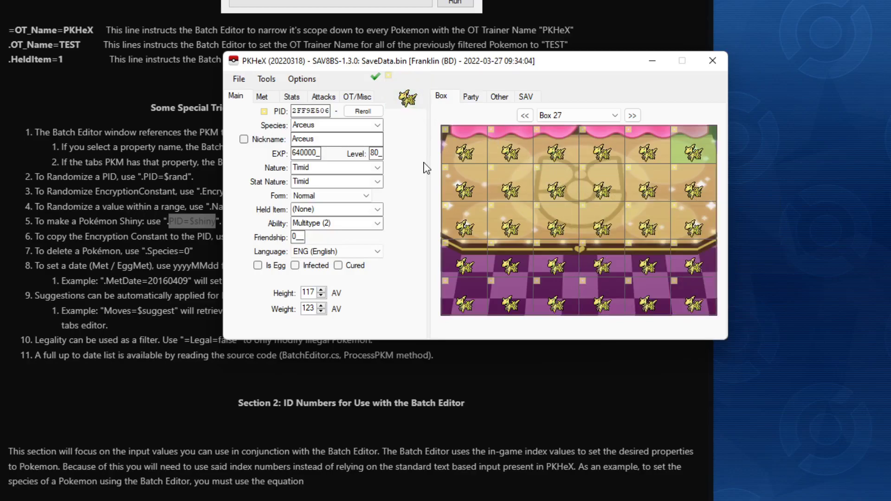
left_click(264, 97)
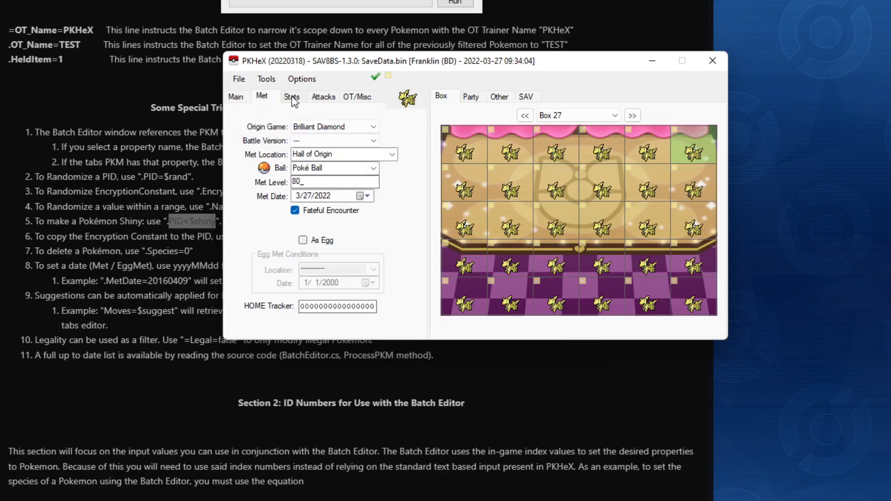
left_click(324, 97)
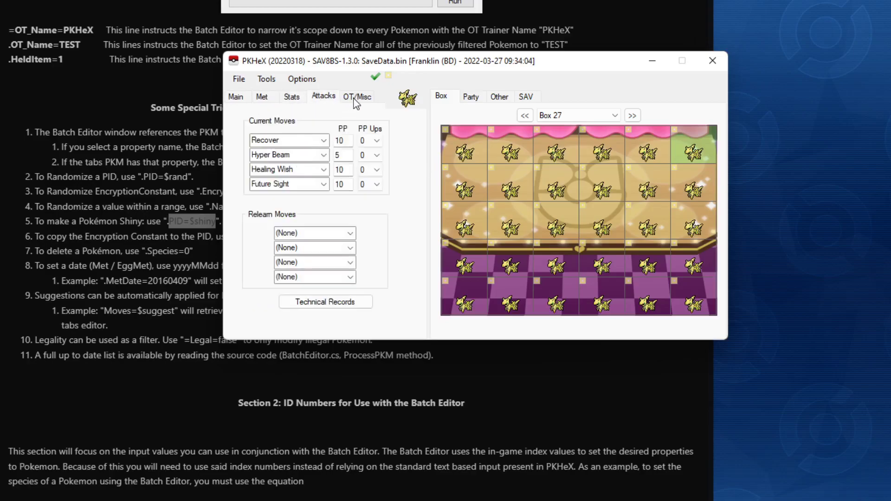
left_click(357, 97)
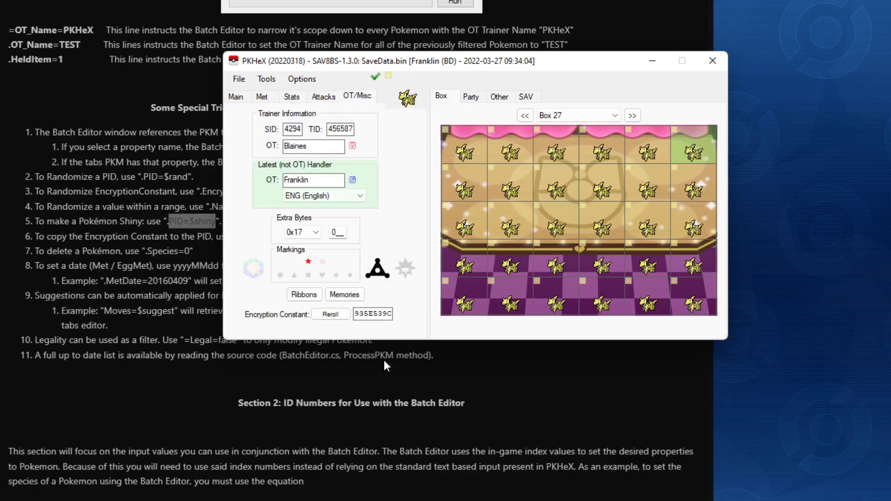
mouse_move(471, 251)
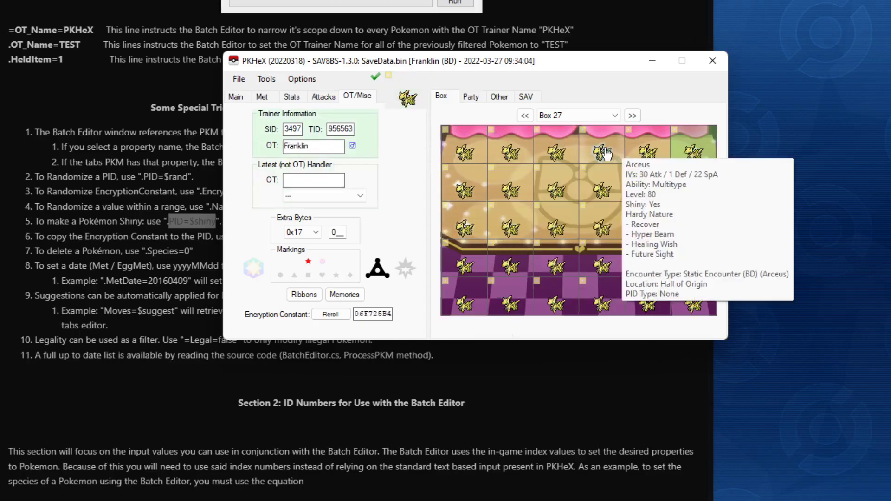
Load four more Box 27 Arceus clones, comparing encryption constants, ending on 04D8E38C.
left_click(331, 314)
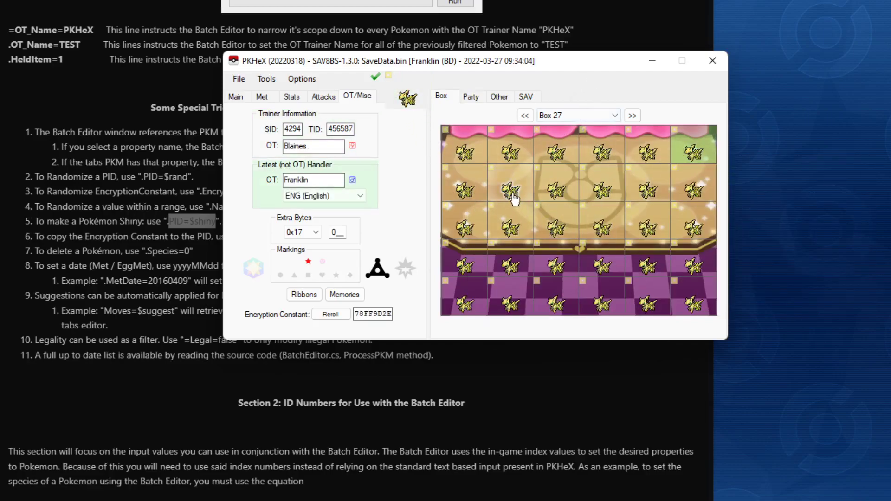
left_click(331, 314)
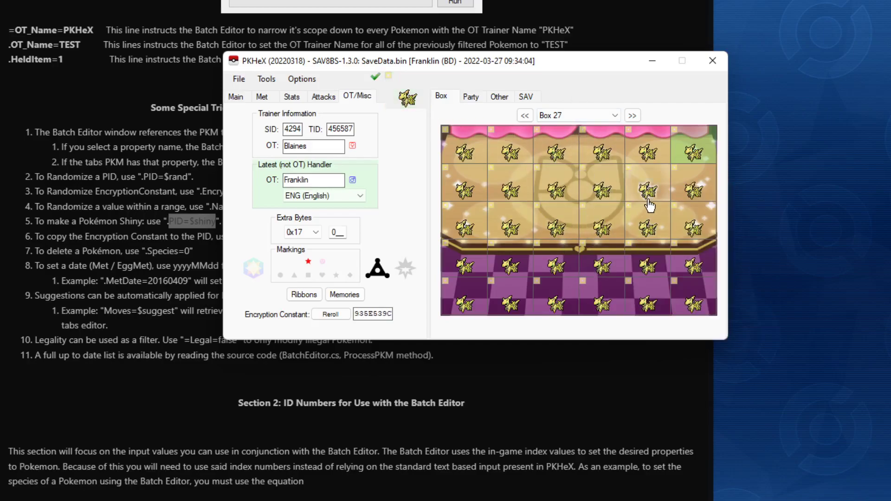
left_click(330, 314)
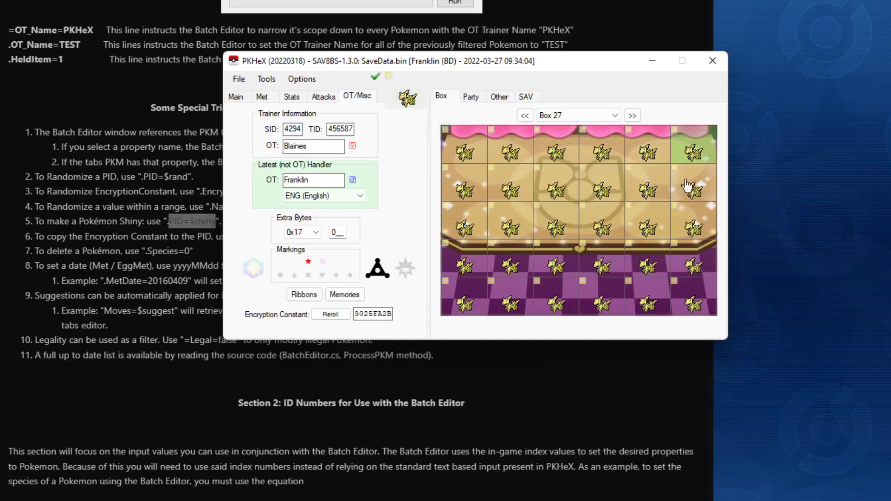
left_click(331, 315)
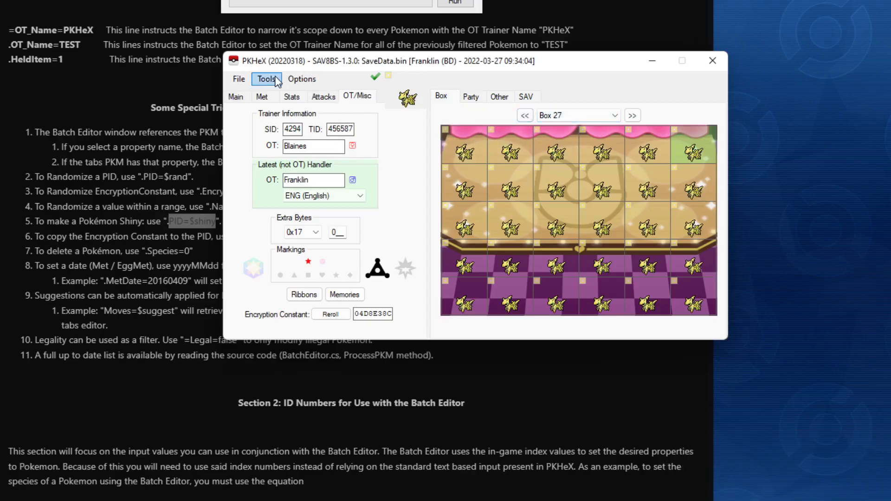
Page back five storage boxes, then forward four, ending on Box 30 full of Arceus.
left_click(524, 116)
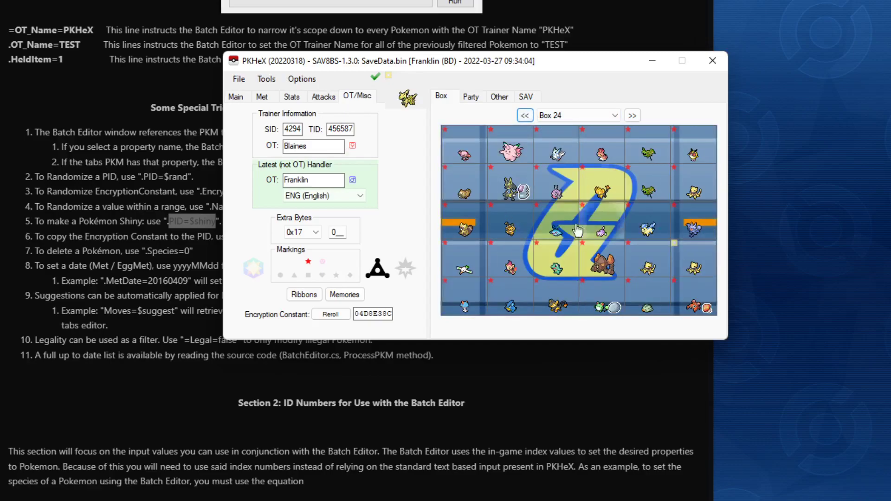
left_click(525, 115)
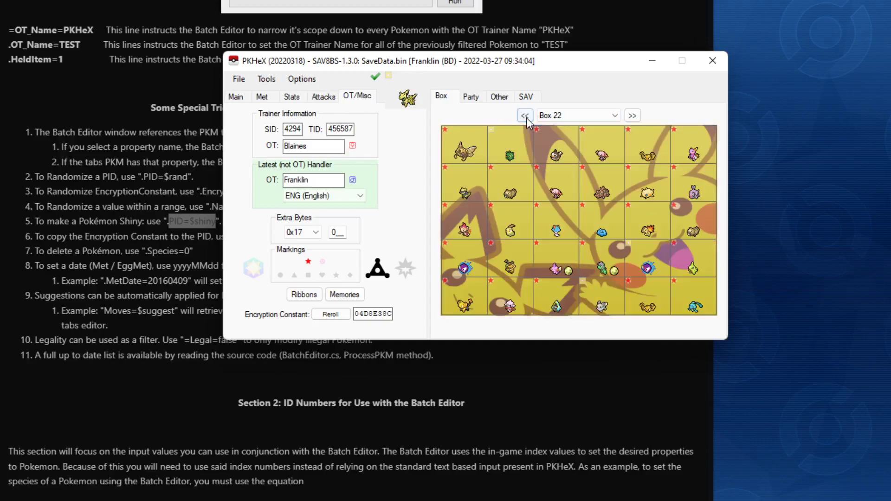
left_click(525, 115)
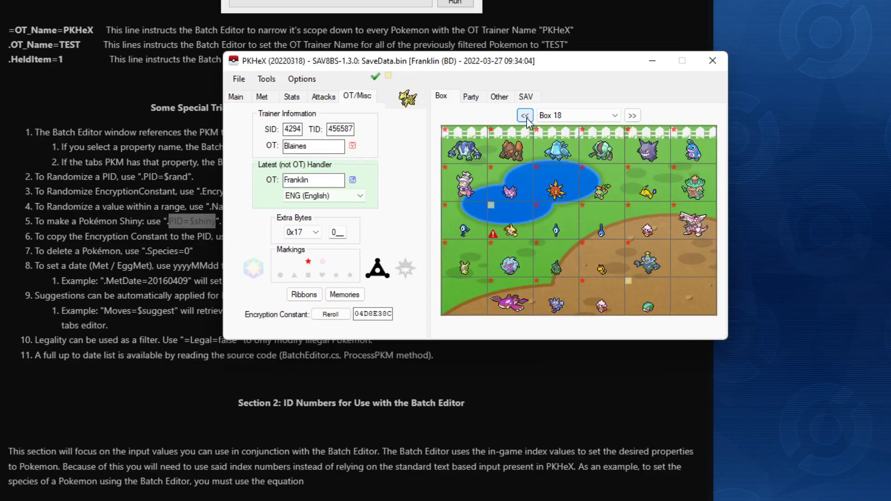
left_click(524, 115)
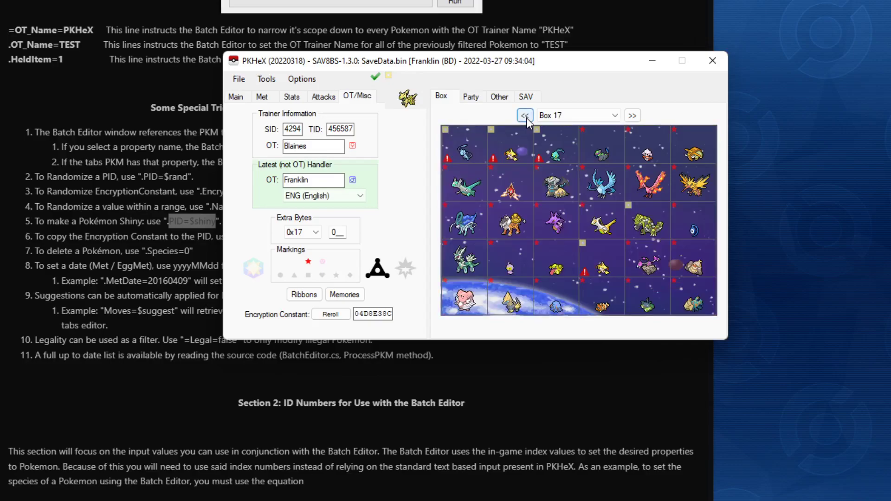
left_click(525, 115)
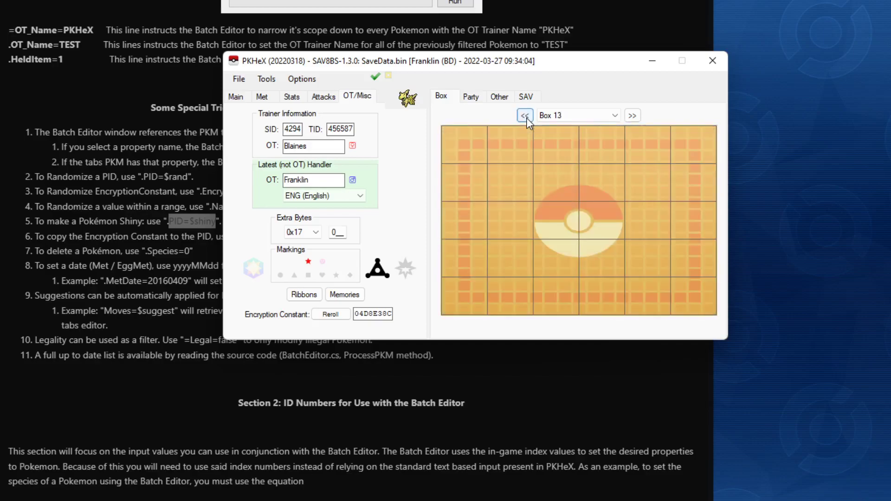
left_click(632, 115)
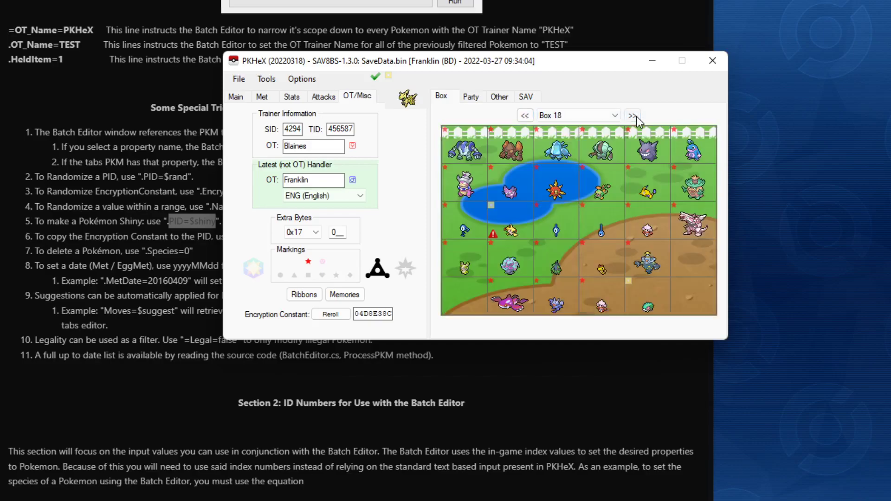
left_click(632, 115)
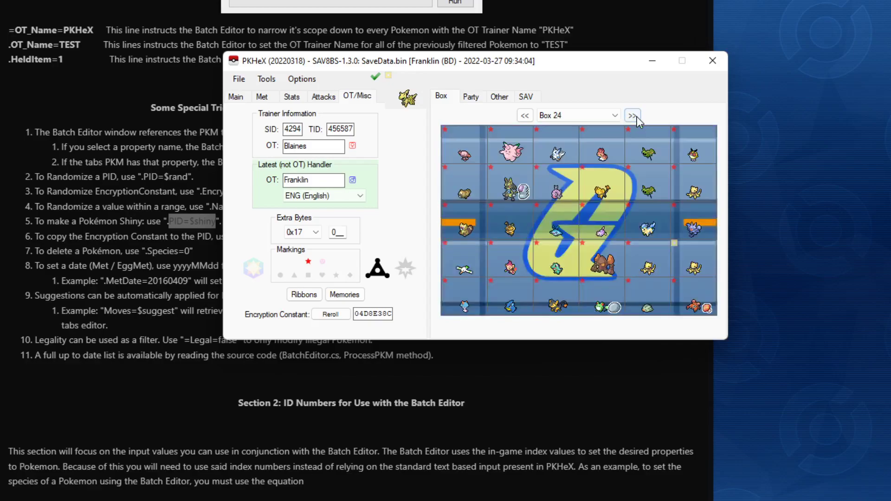
left_click(632, 115)
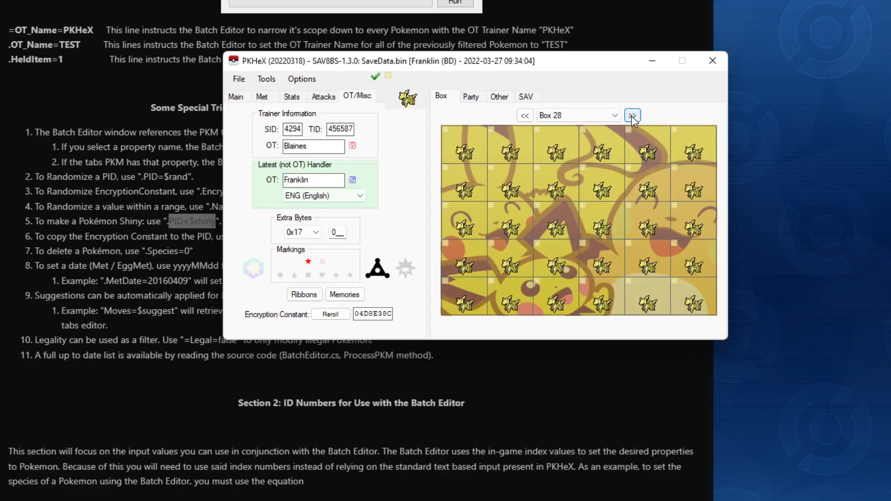
left_click(633, 115)
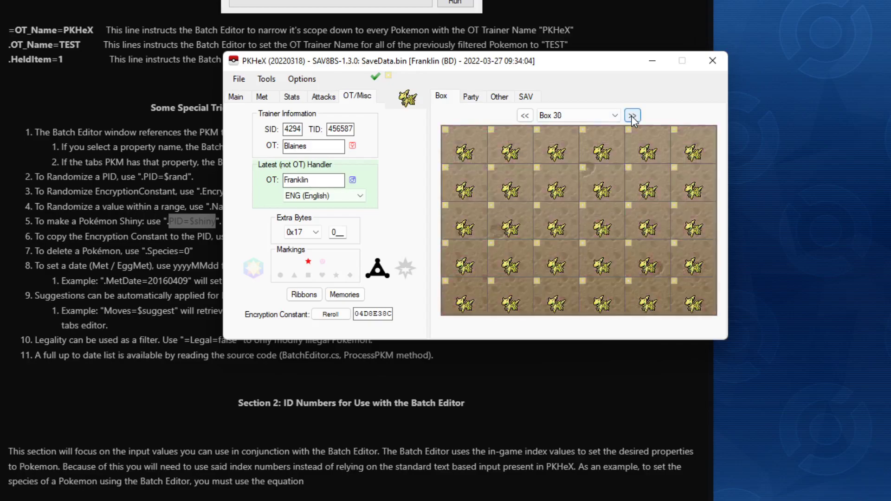